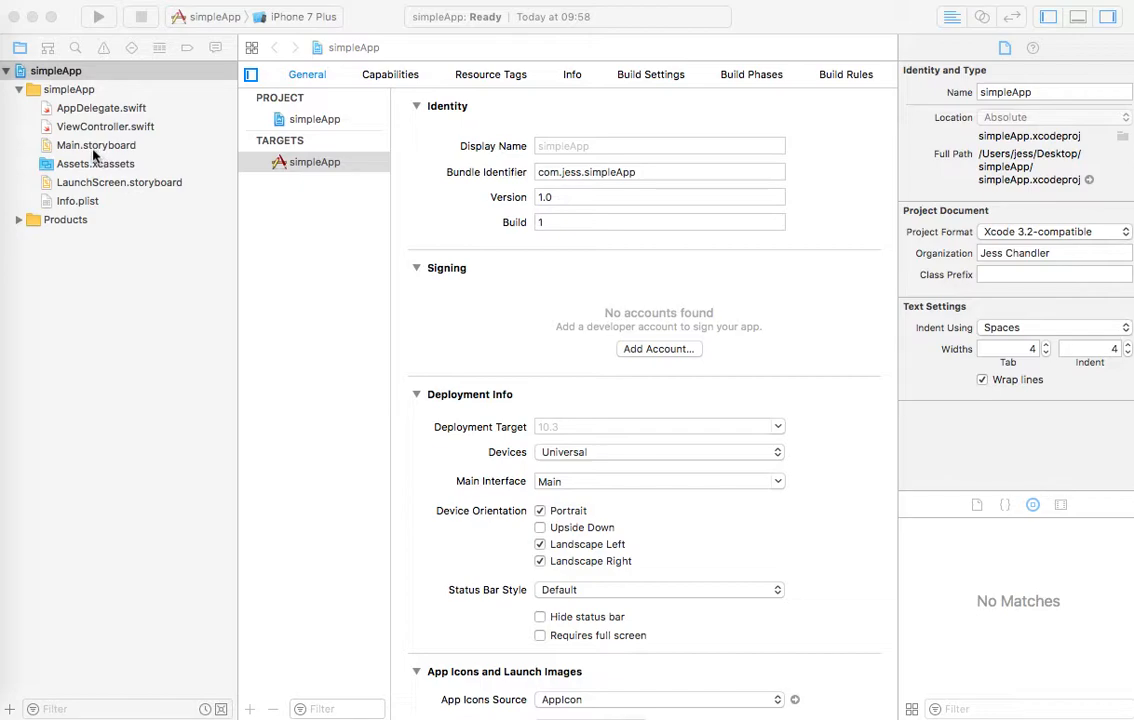
Open Main.storyboard from the Project Navigator to show its empty View Controller scene
left_click(96, 145)
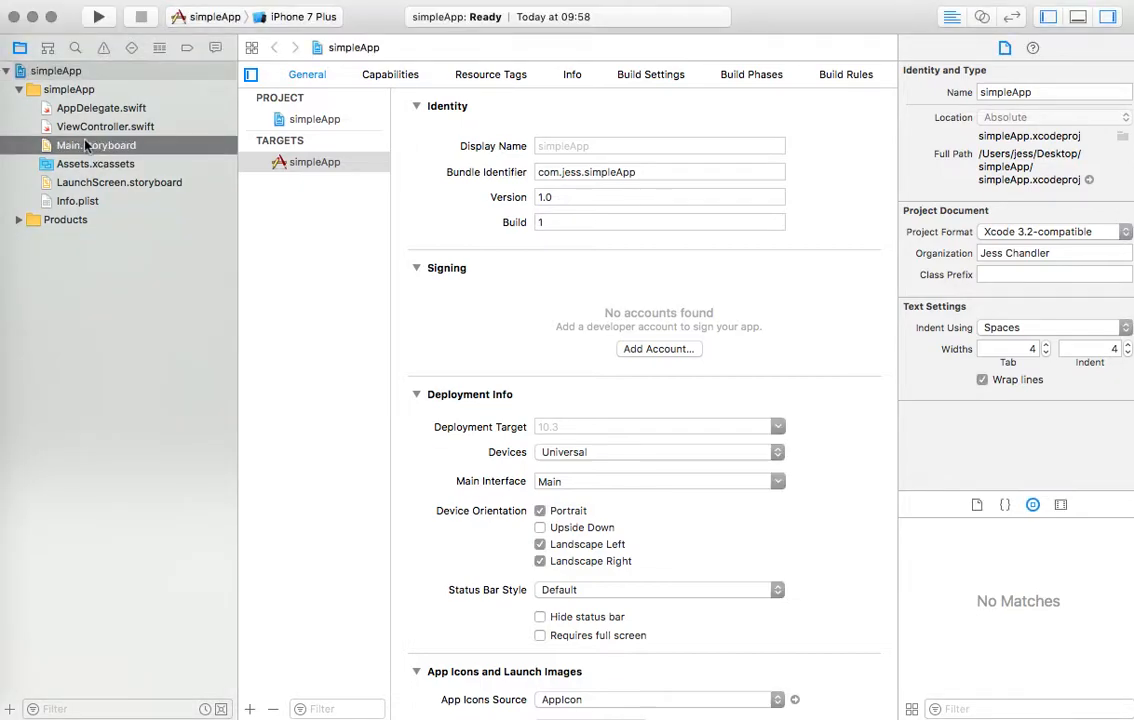
left_click(97, 145)
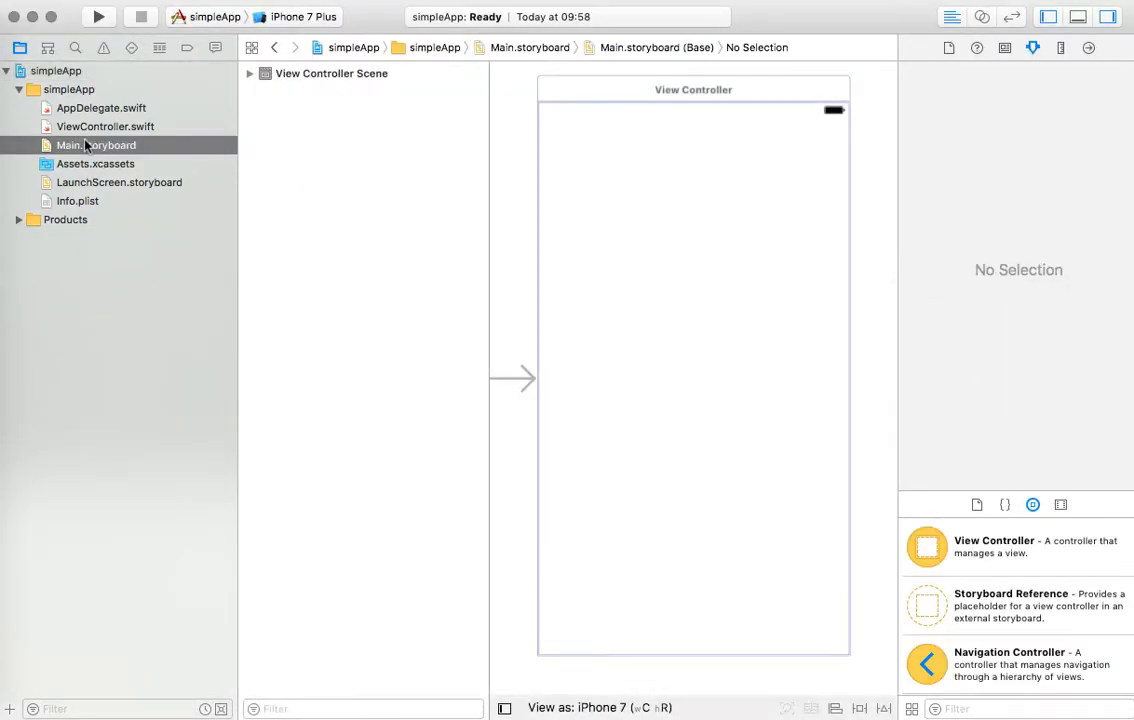
mouse_move(610, 165)
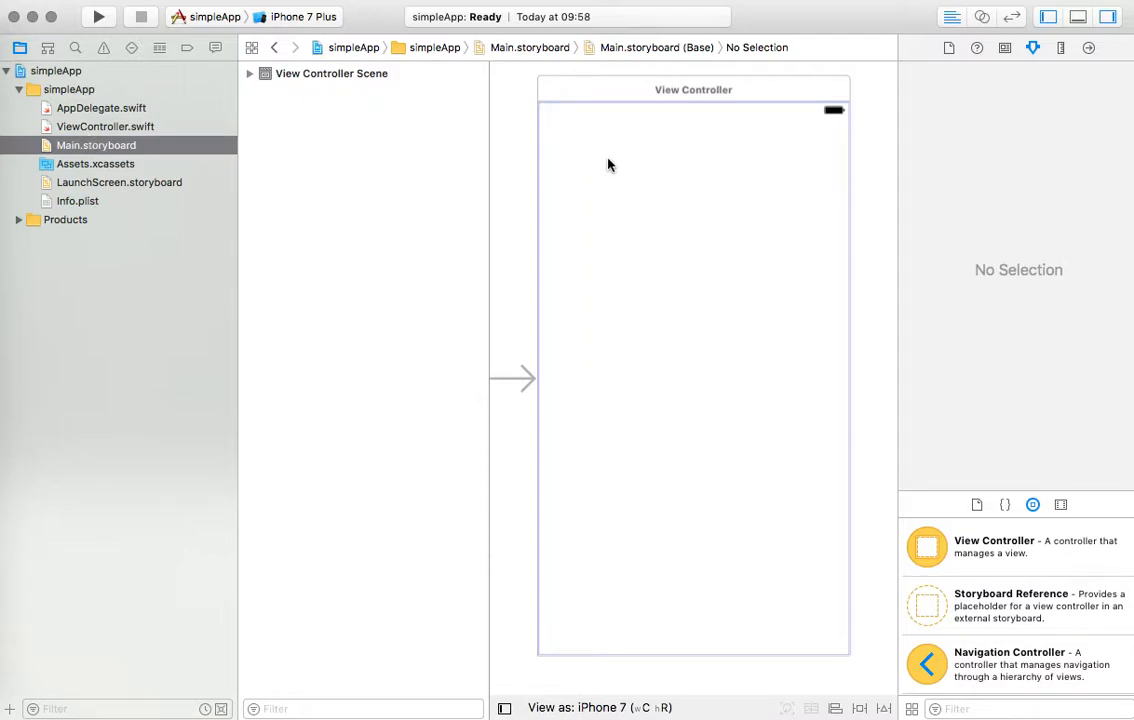
mouse_move(608, 170)
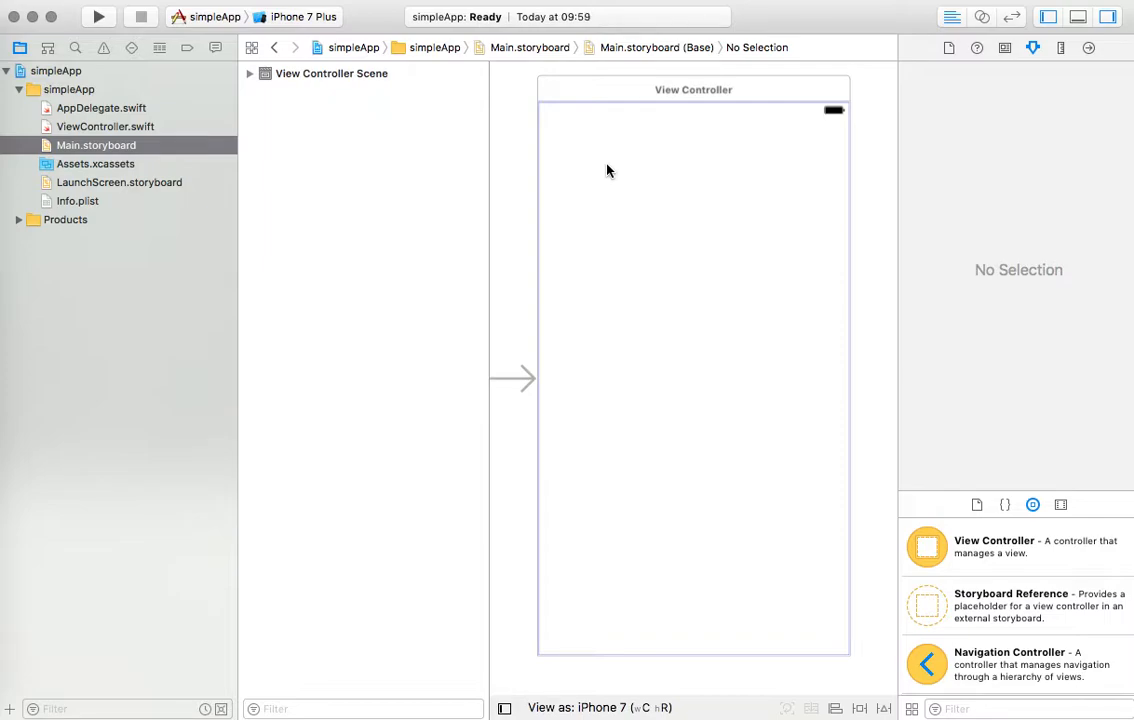
mouse_move(601, 156)
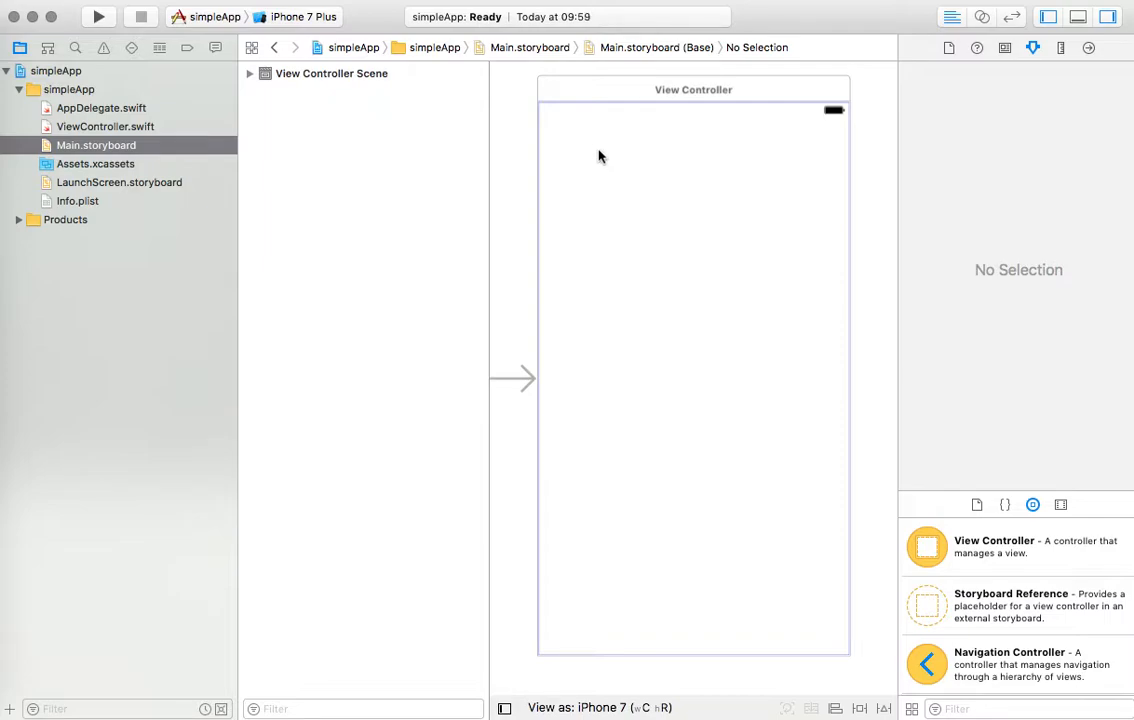
mouse_move(583, 410)
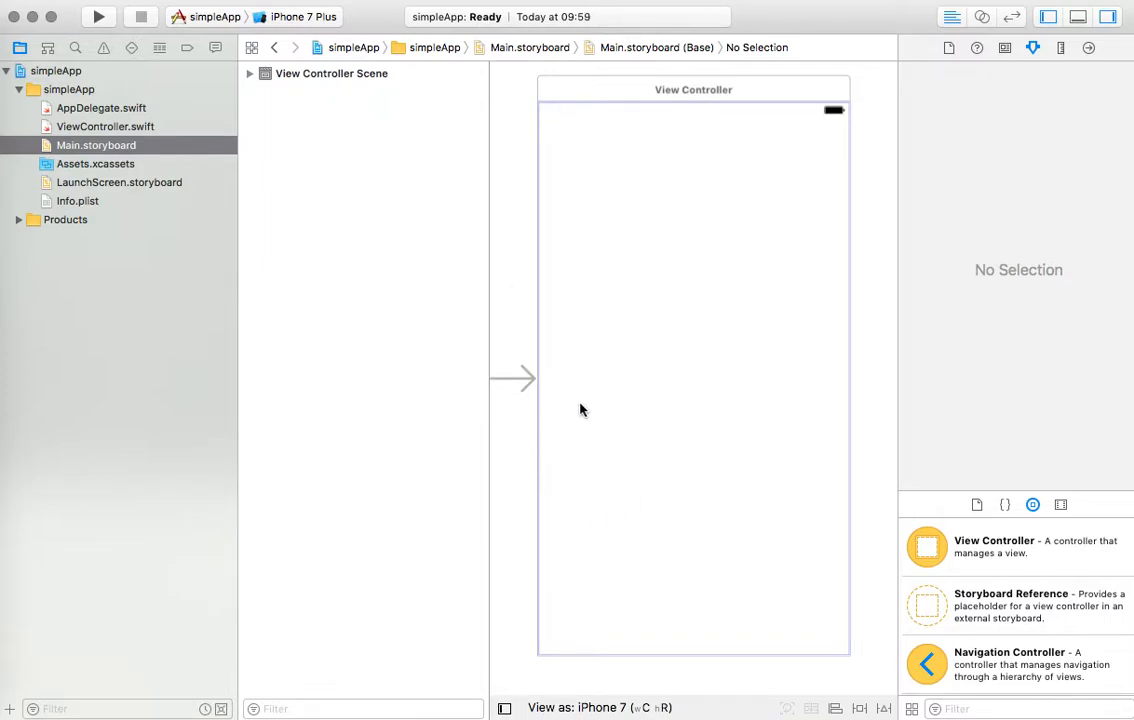
mouse_move(528, 382)
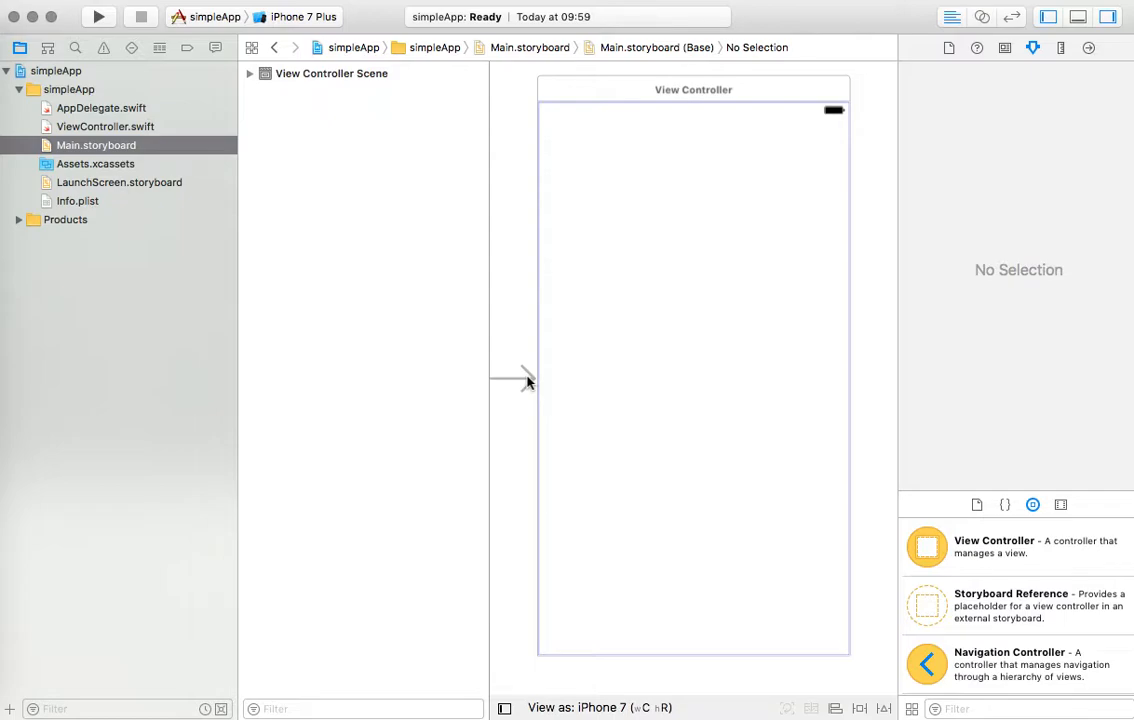
mouse_move(635, 310)
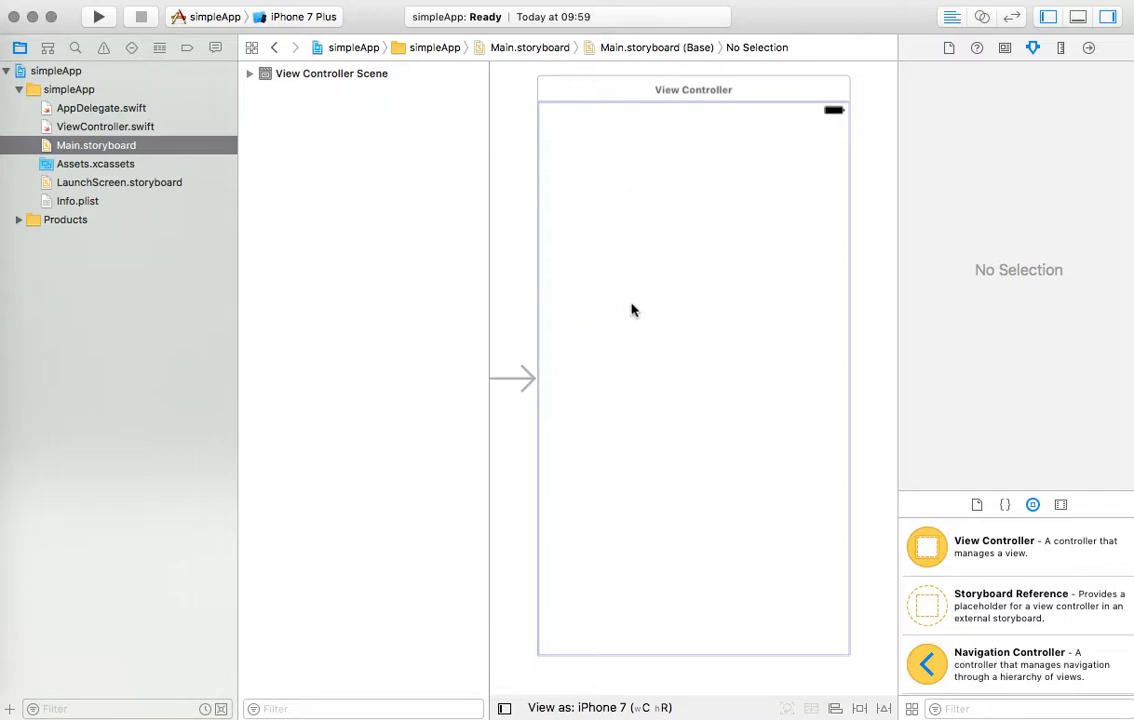
mouse_move(718, 248)
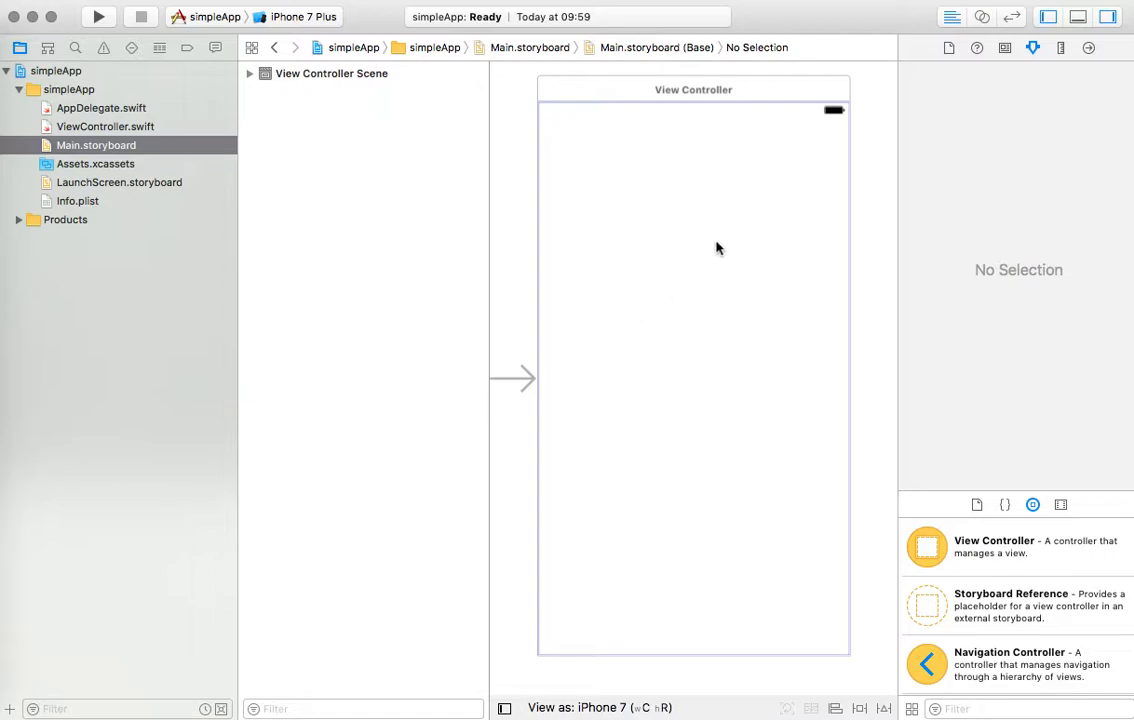
mouse_move(668, 304)
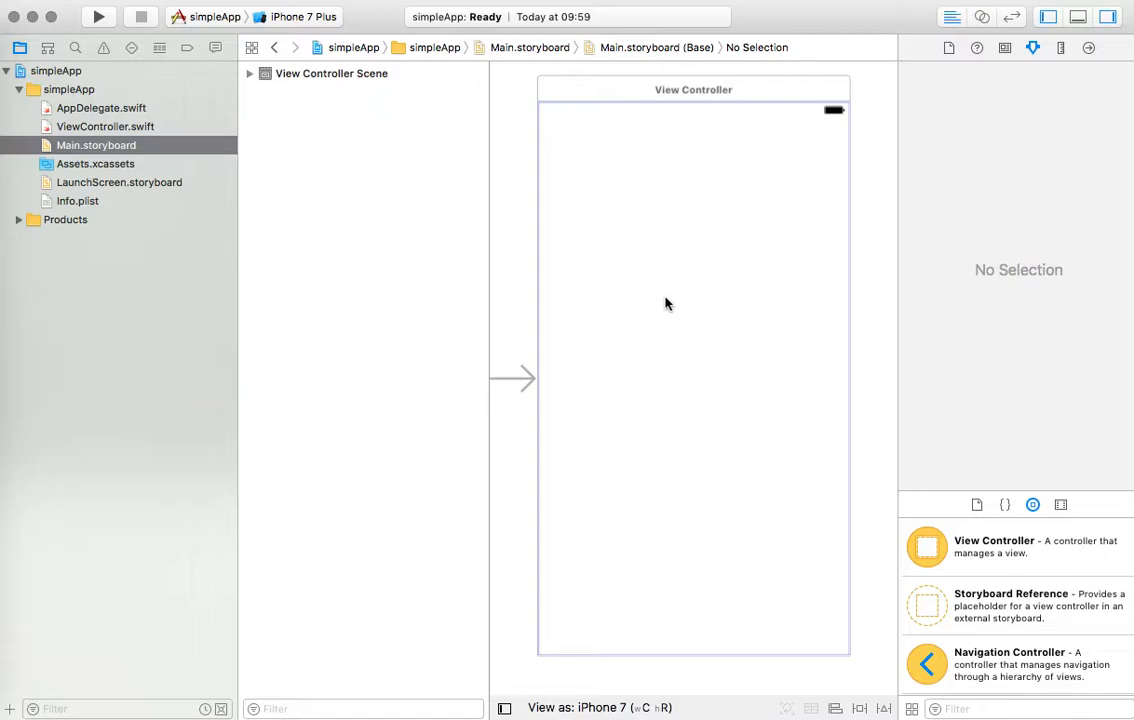
mouse_move(653, 236)
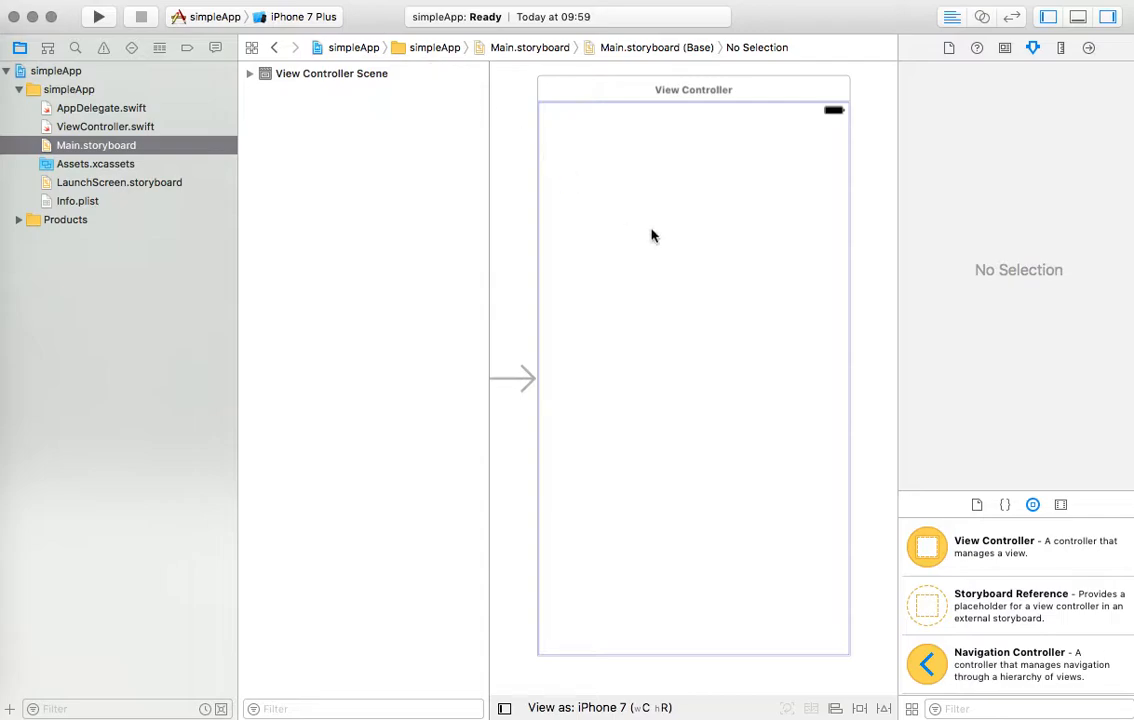
mouse_move(956, 560)
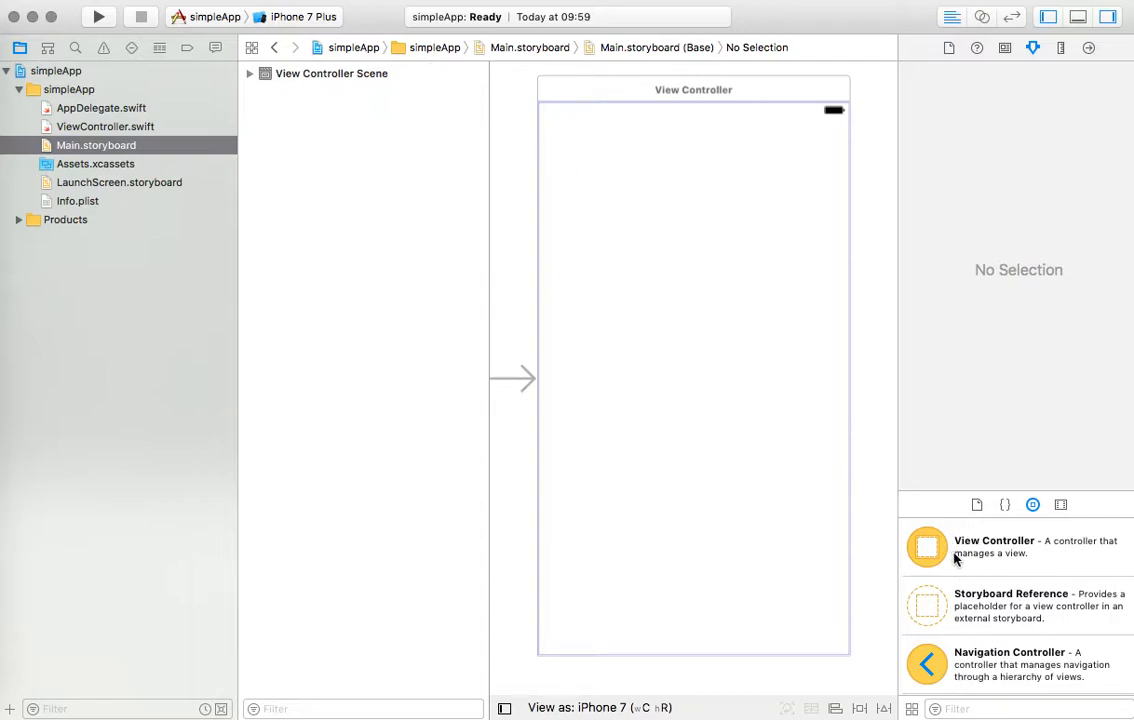
mouse_move(957, 512)
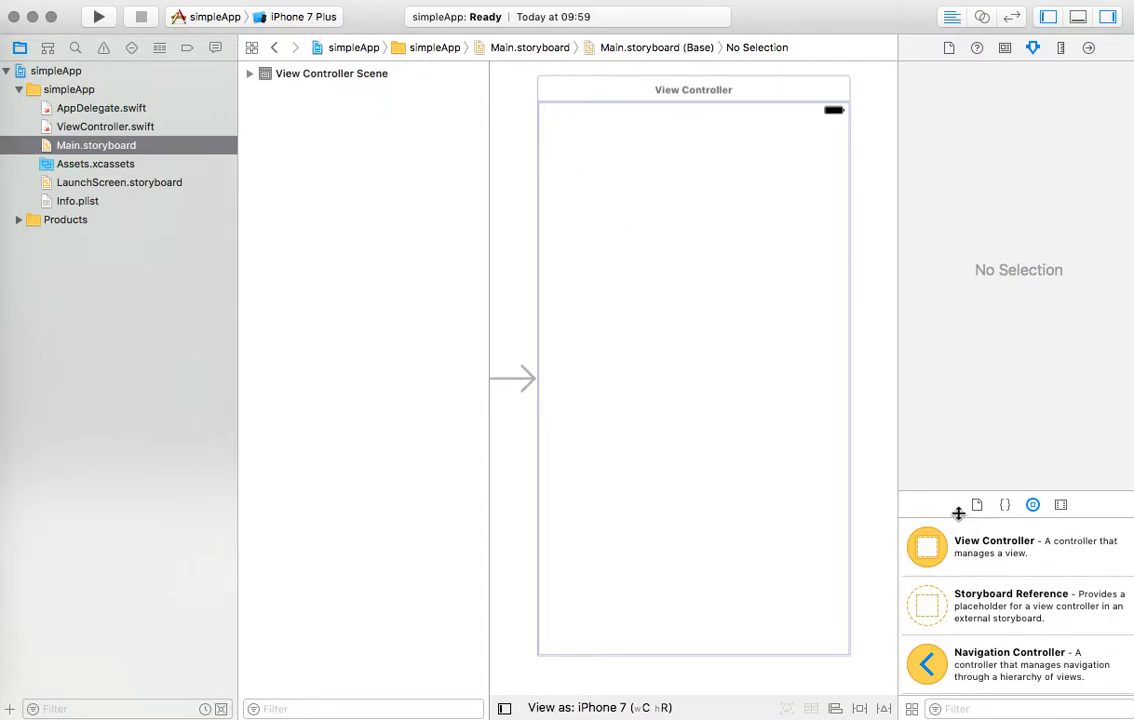
mouse_move(993, 559)
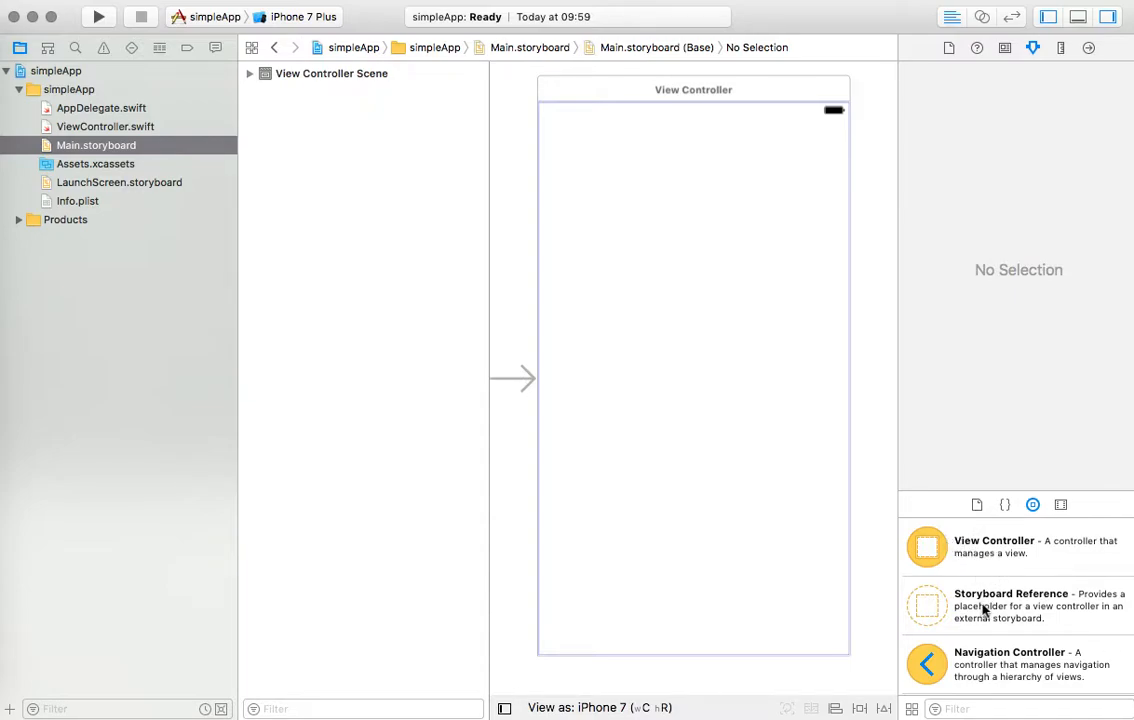
mouse_move(996, 676)
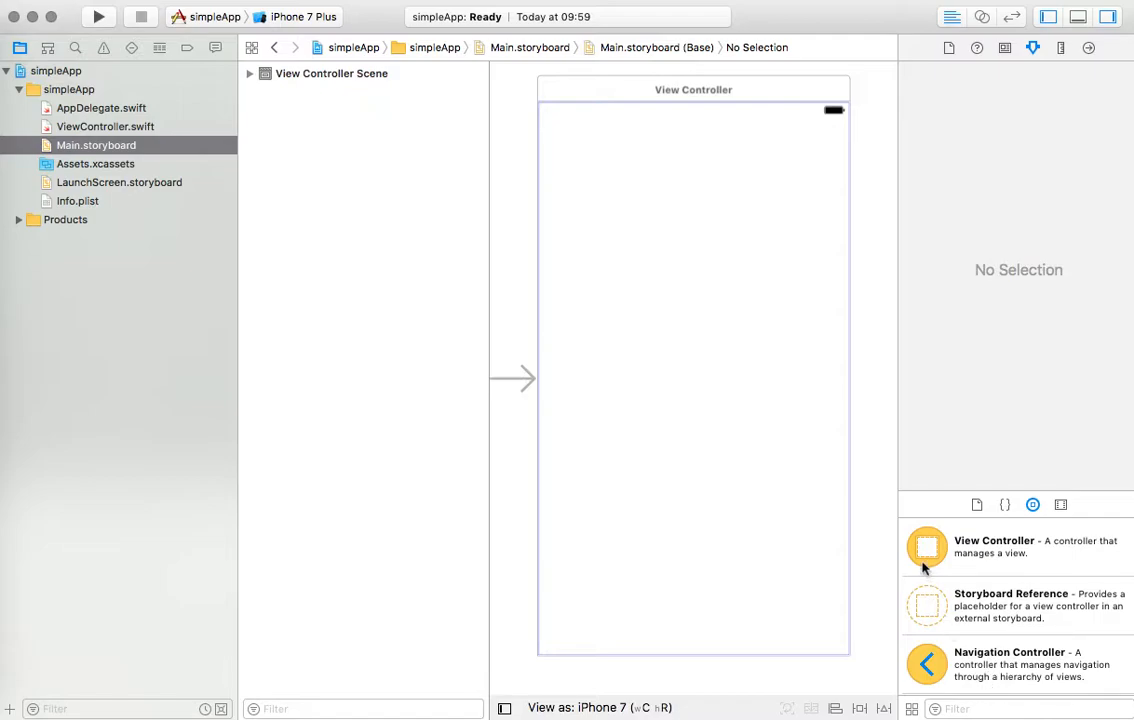
mouse_move(924, 555)
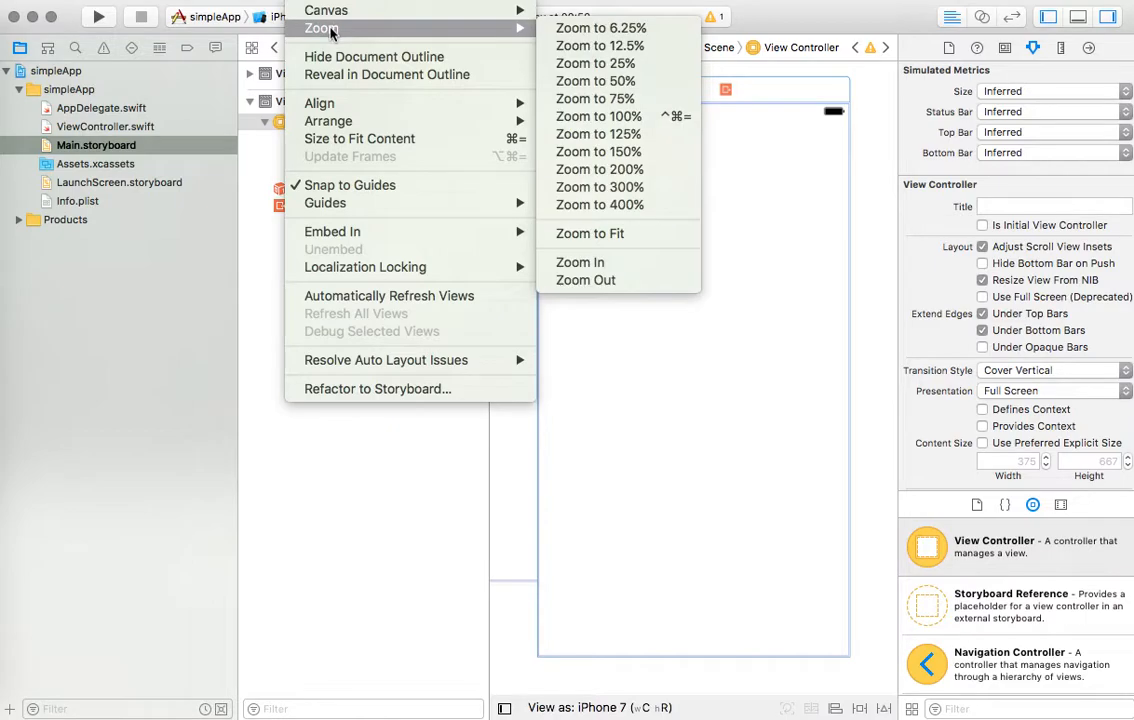
mouse_move(597, 63)
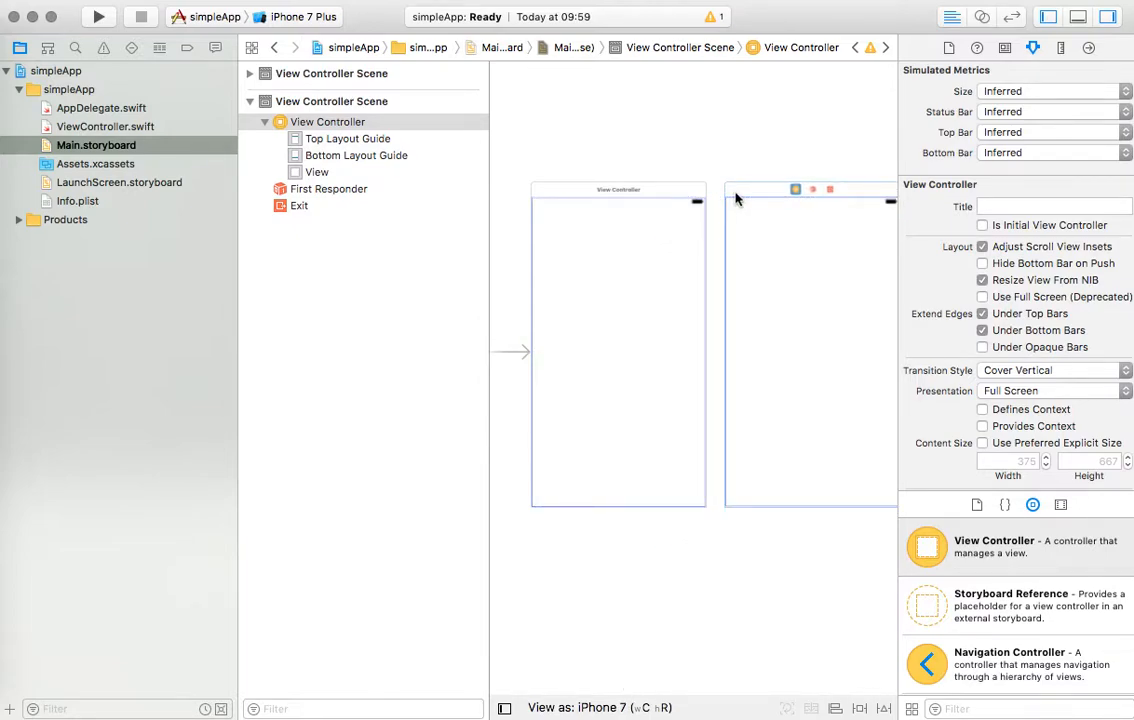
mouse_move(675, 213)
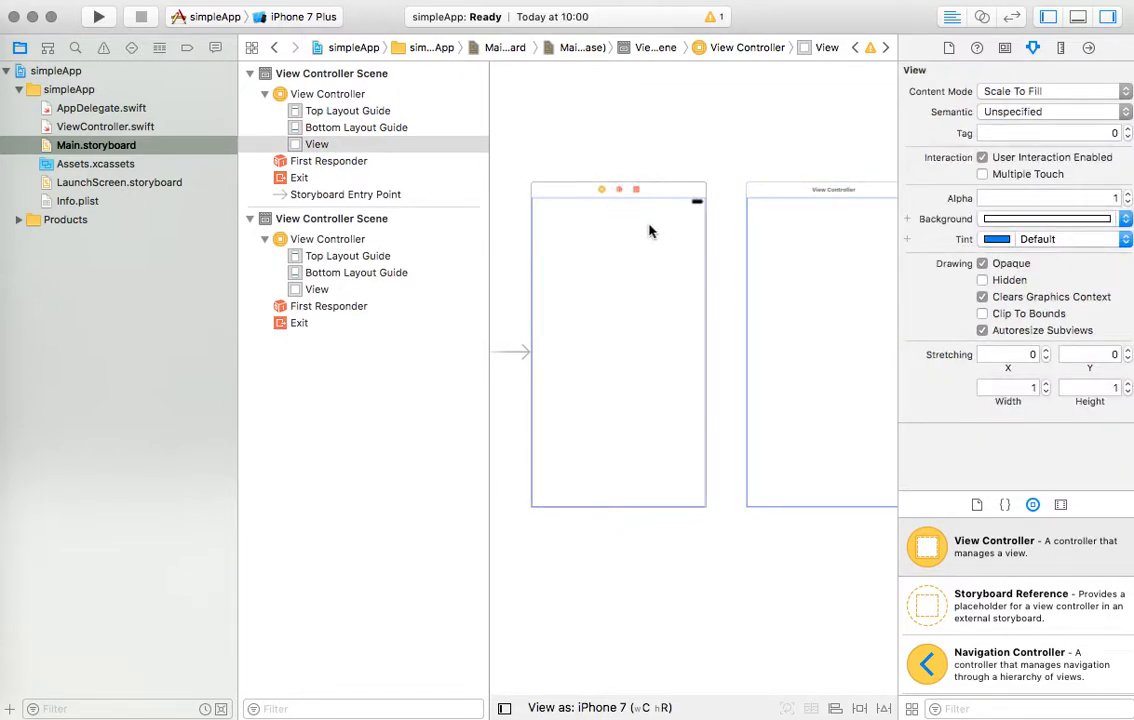
mouse_move(664, 228)
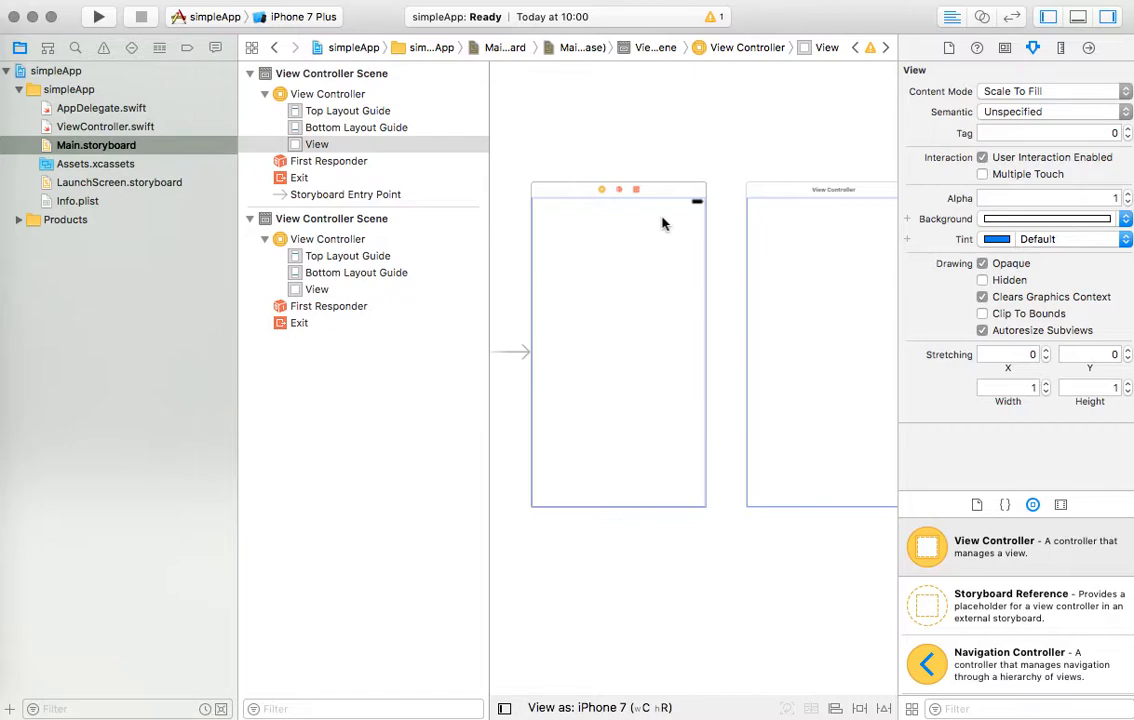
left_click_drag(660, 218, 740, 255)
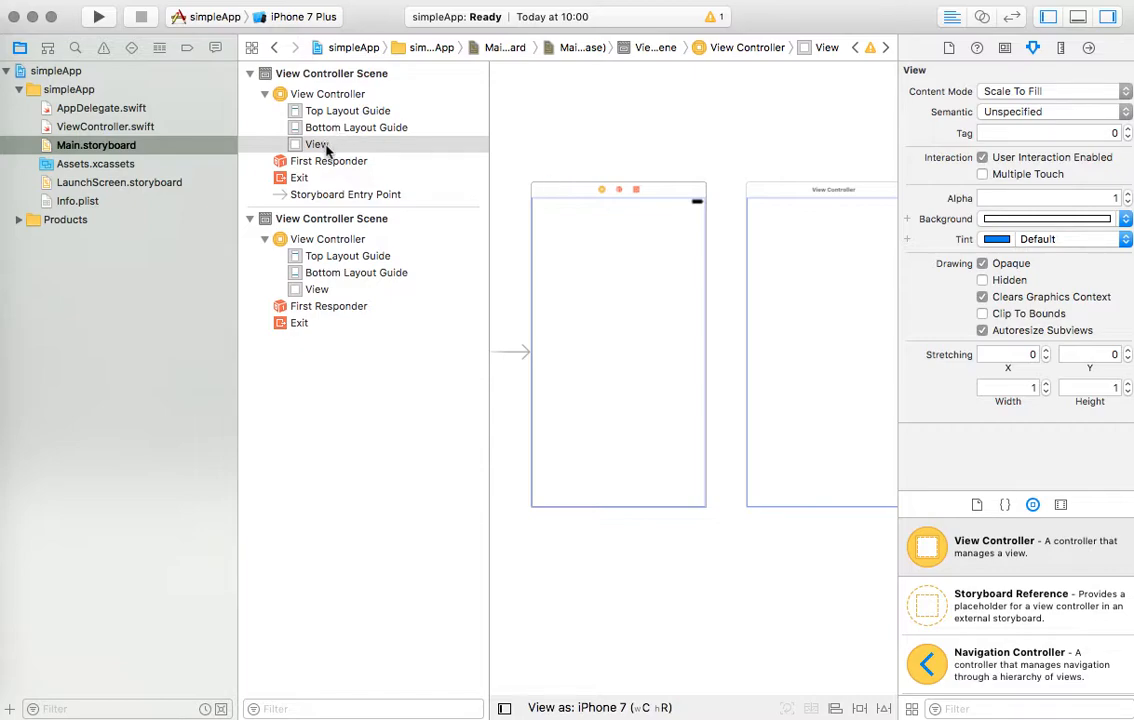
left_click(318, 144)
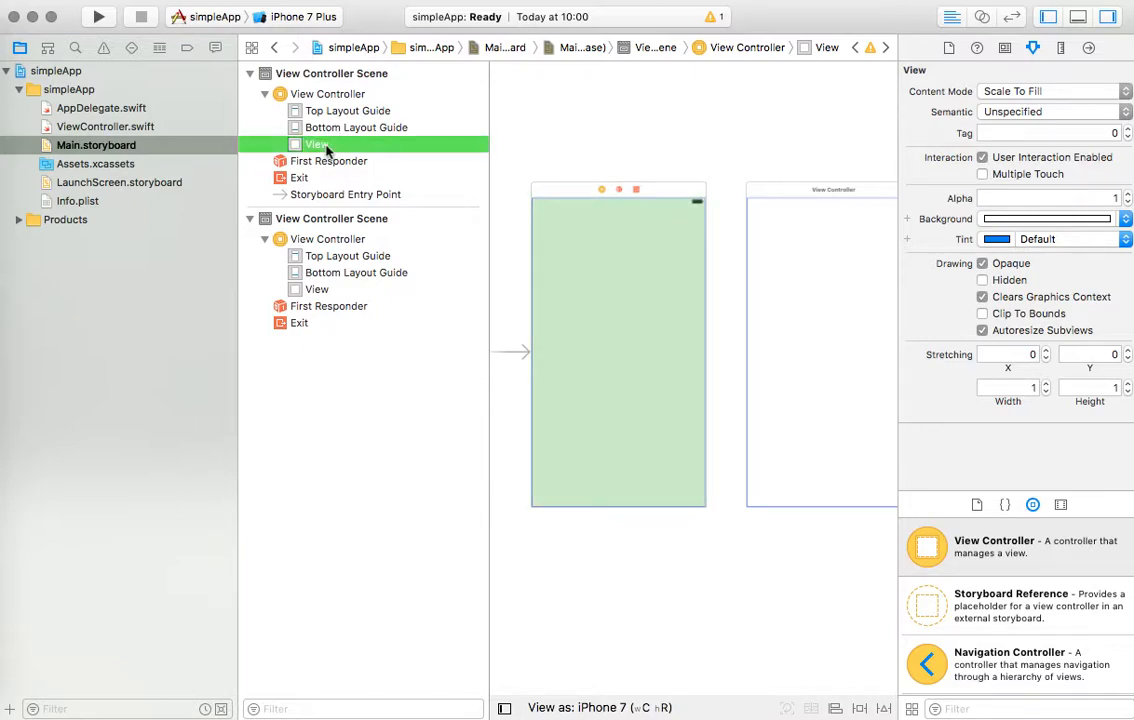
mouse_move(324, 118)
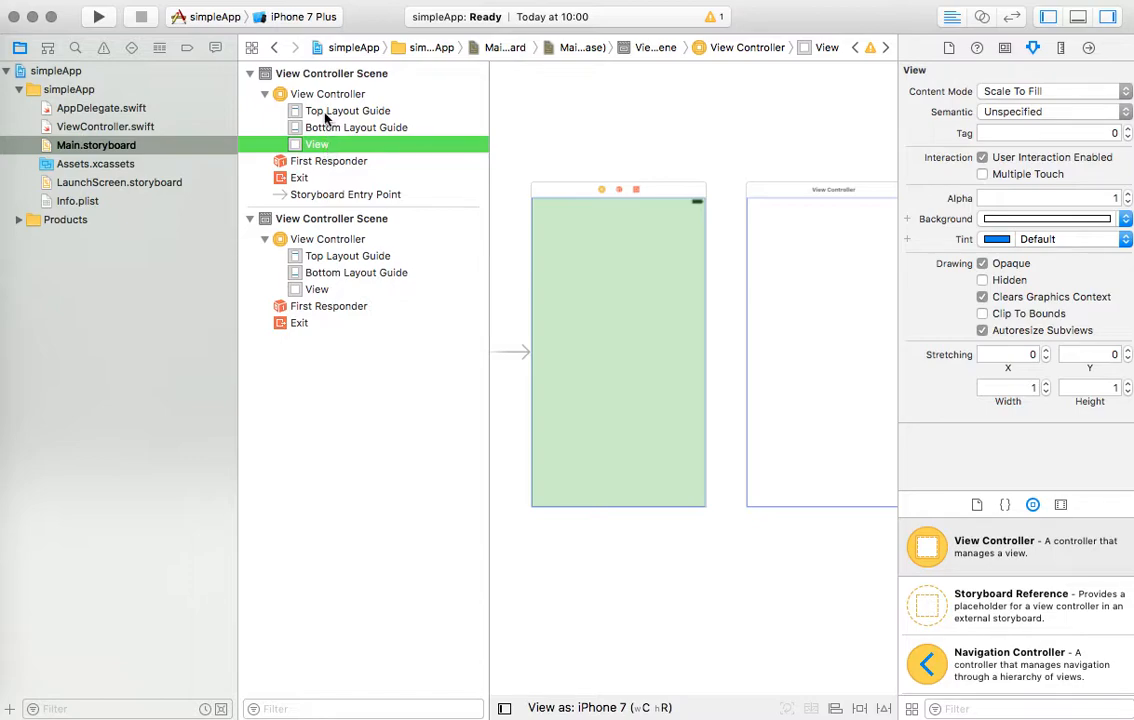
left_click(327, 93)
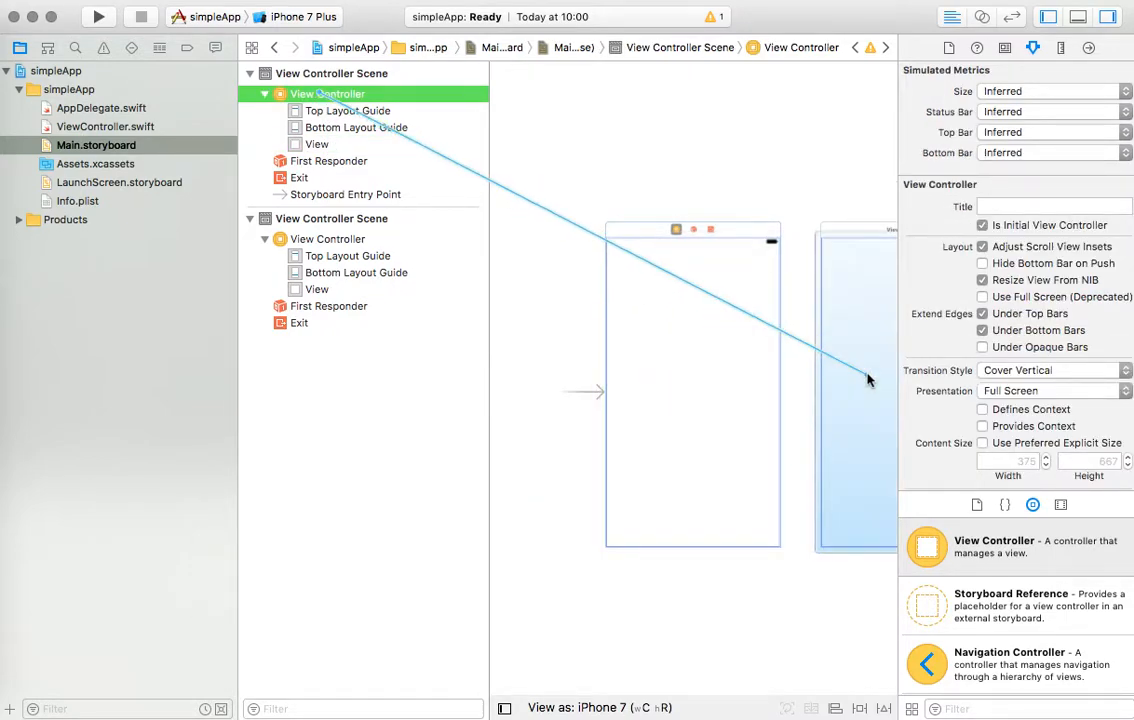
Link the first View Controller to the second scene with a Show segue and select it
left_click(868, 380)
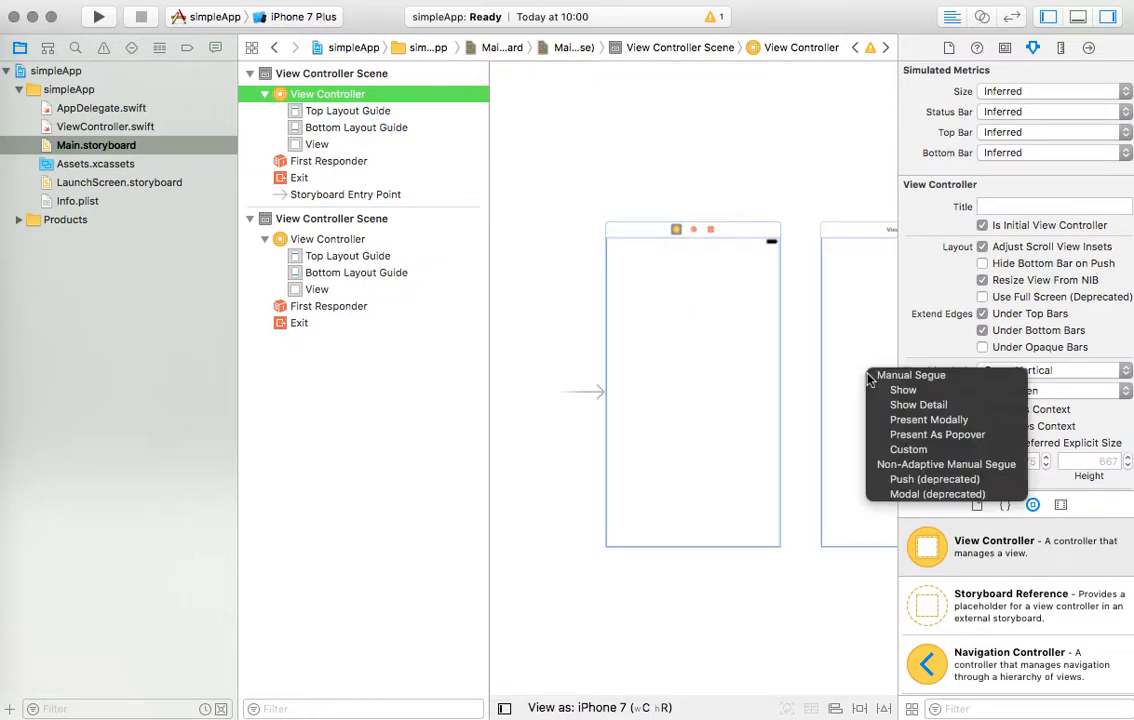
mouse_move(887, 380)
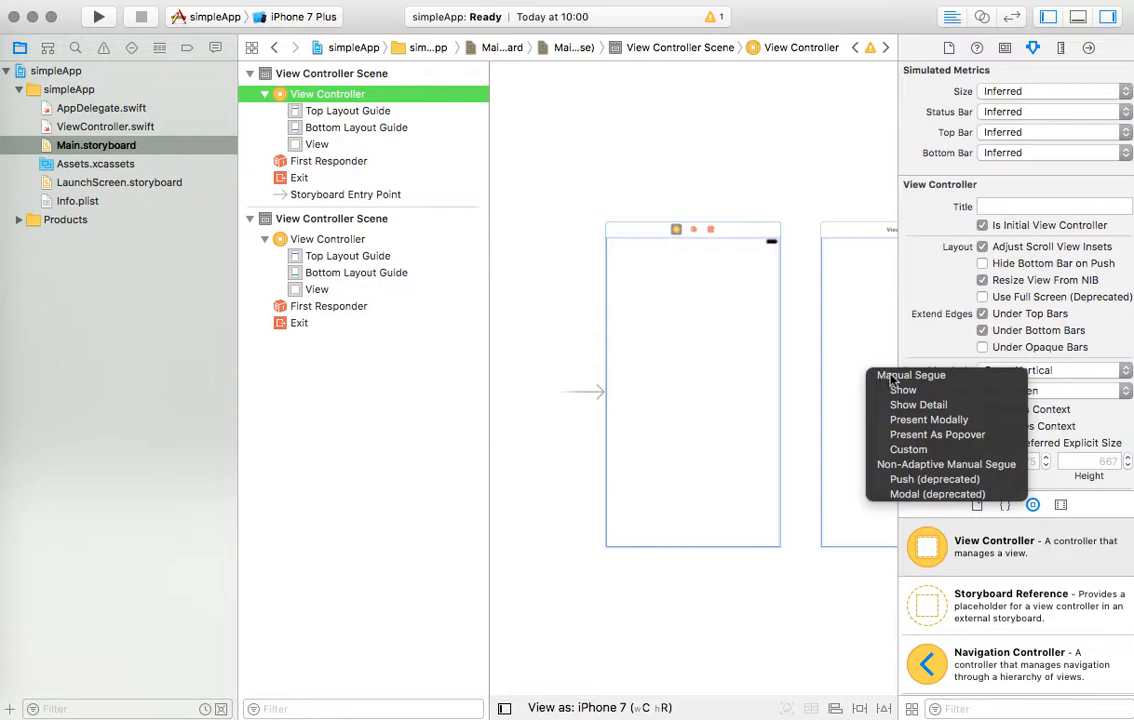
mouse_move(903, 389)
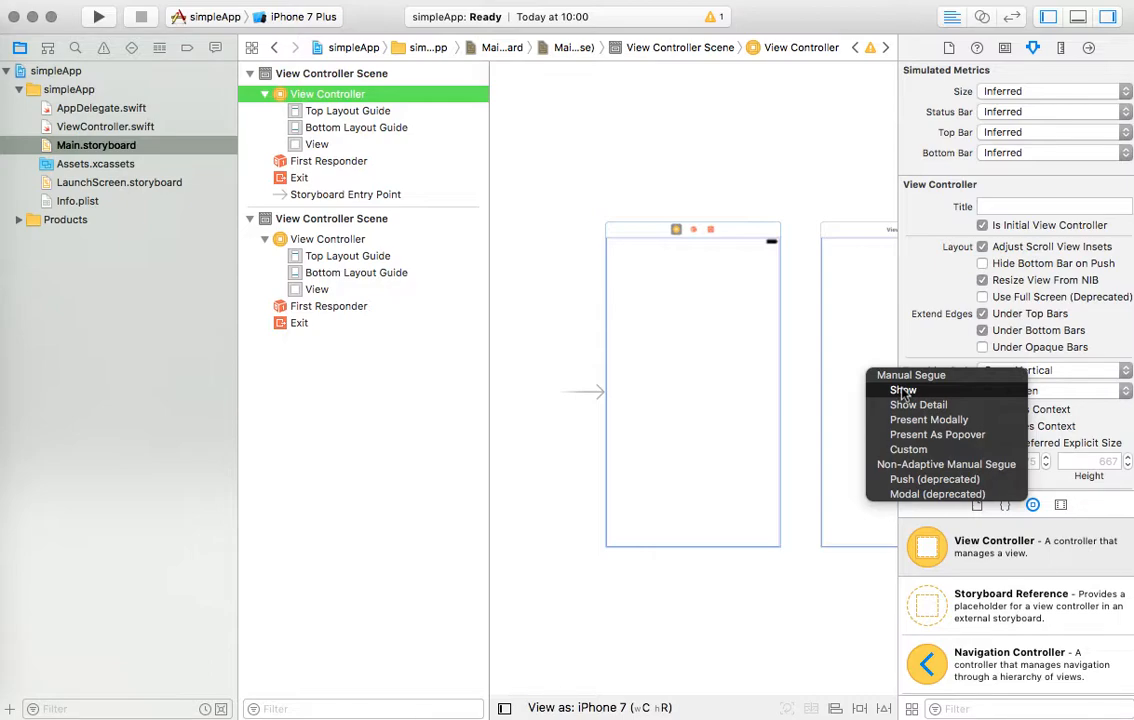
mouse_move(884, 386)
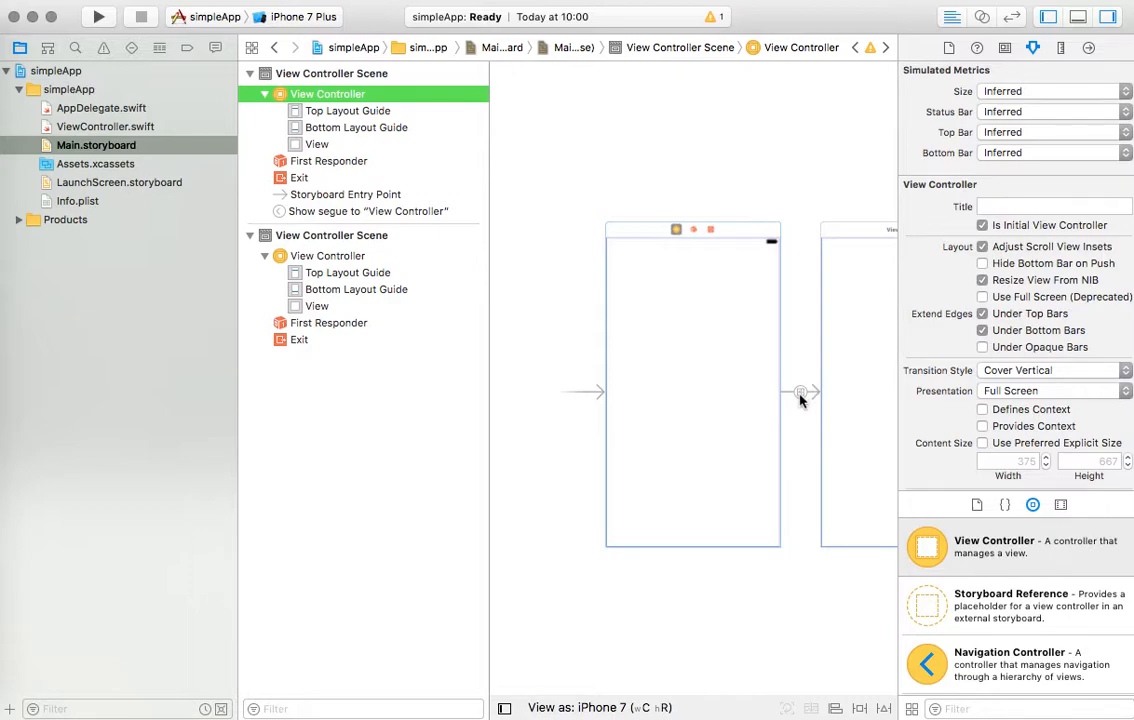
left_click(800, 391)
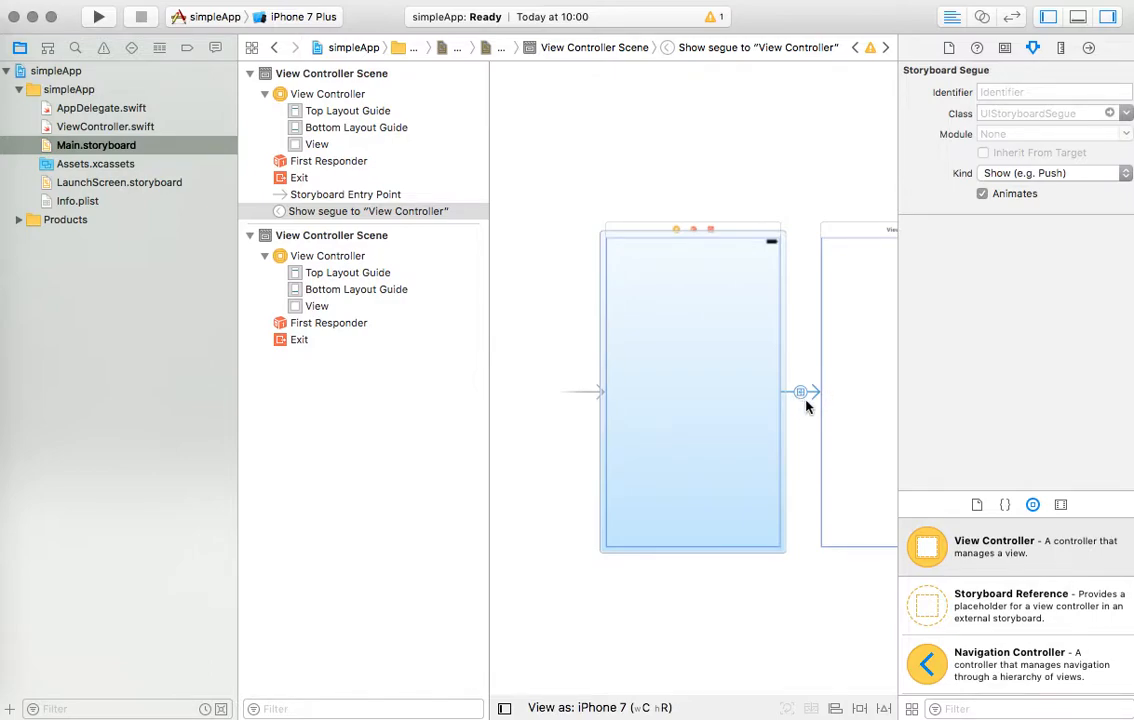
mouse_move(801, 397)
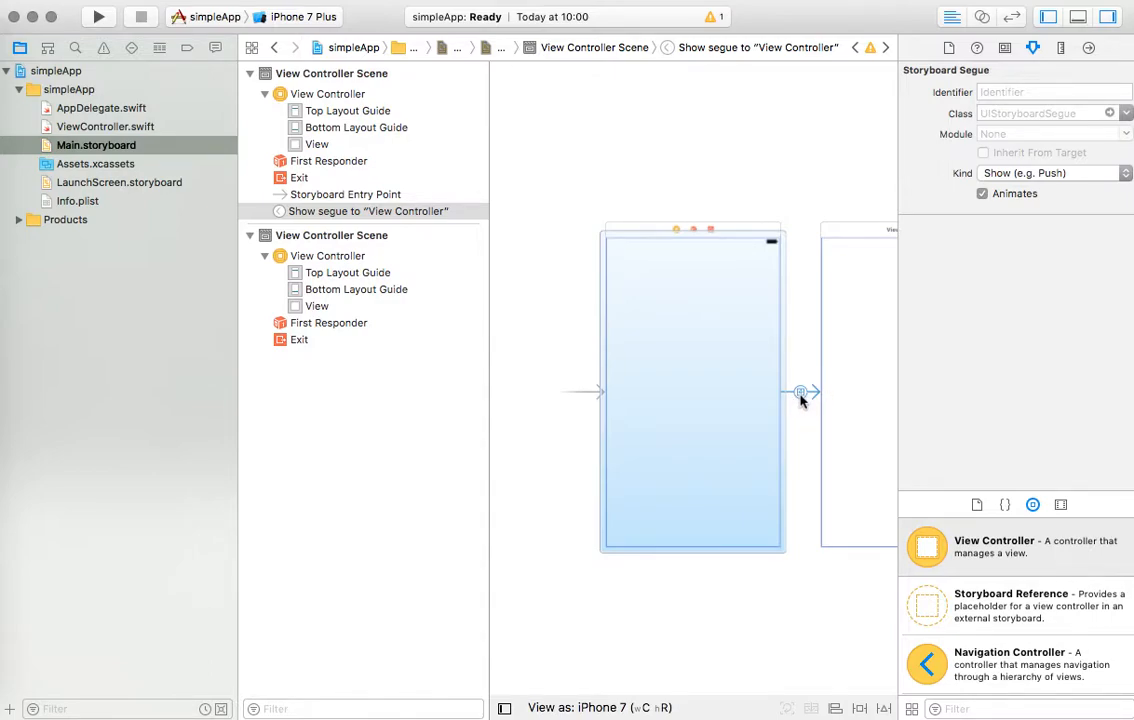
mouse_move(295, 196)
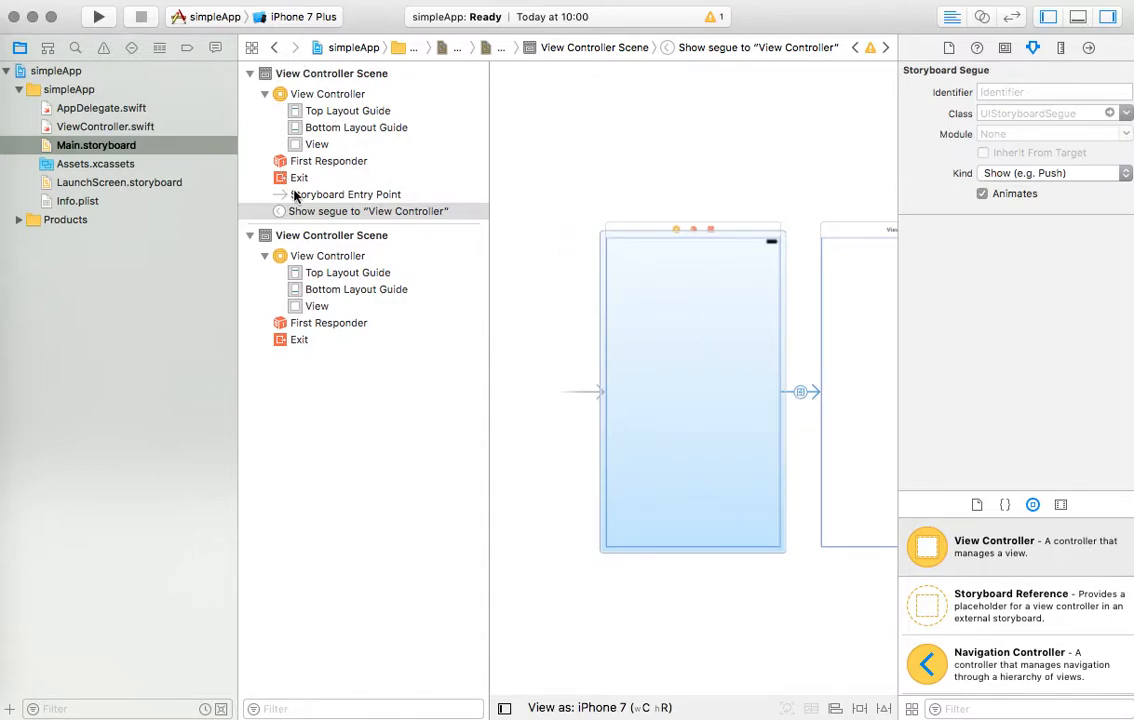
mouse_move(589, 230)
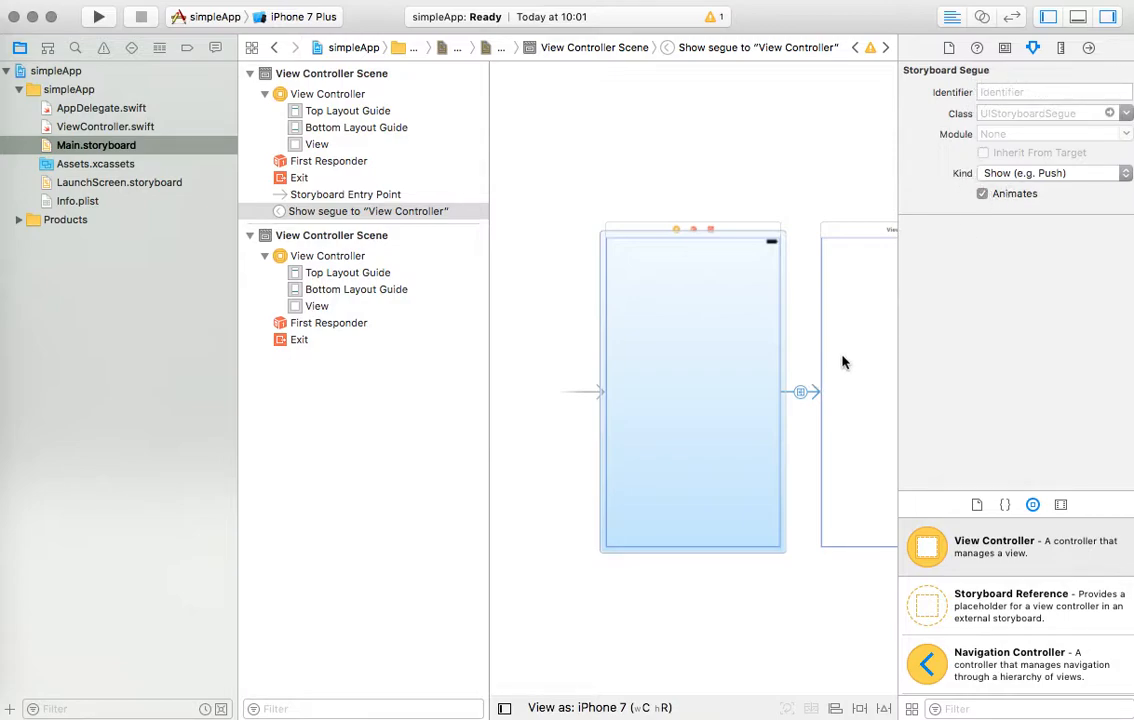
mouse_move(852, 375)
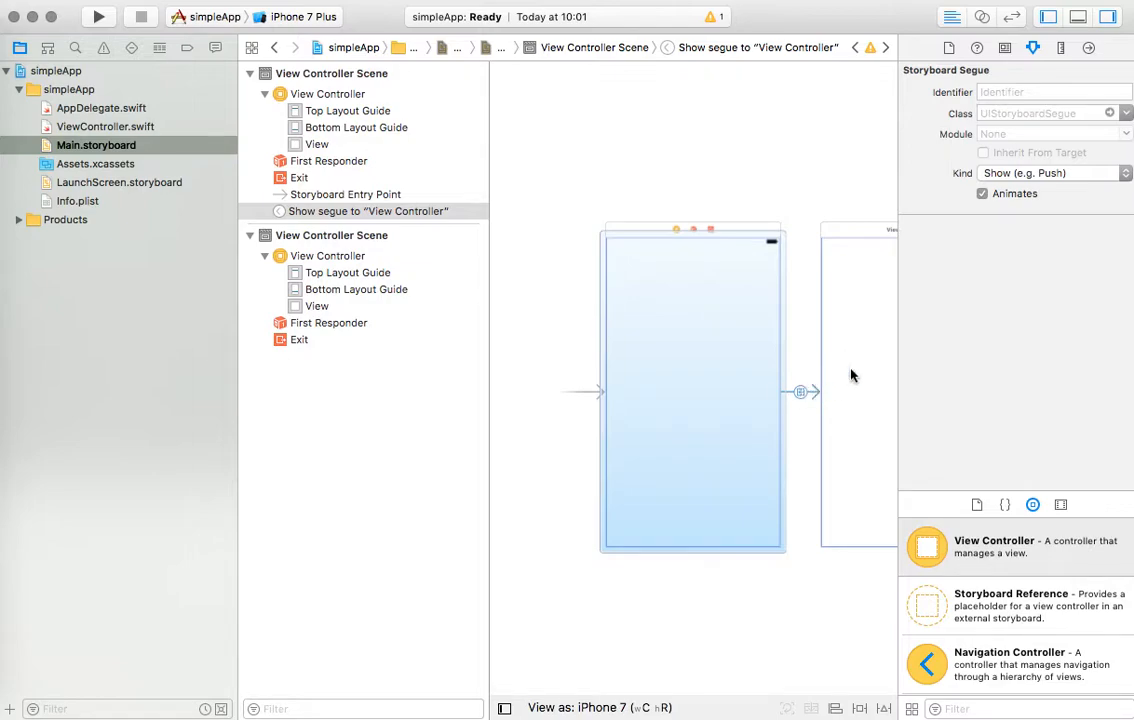
Enter toDetailSegue as the Show segue's identifier in the Attributes inspector
left_click(1040, 91)
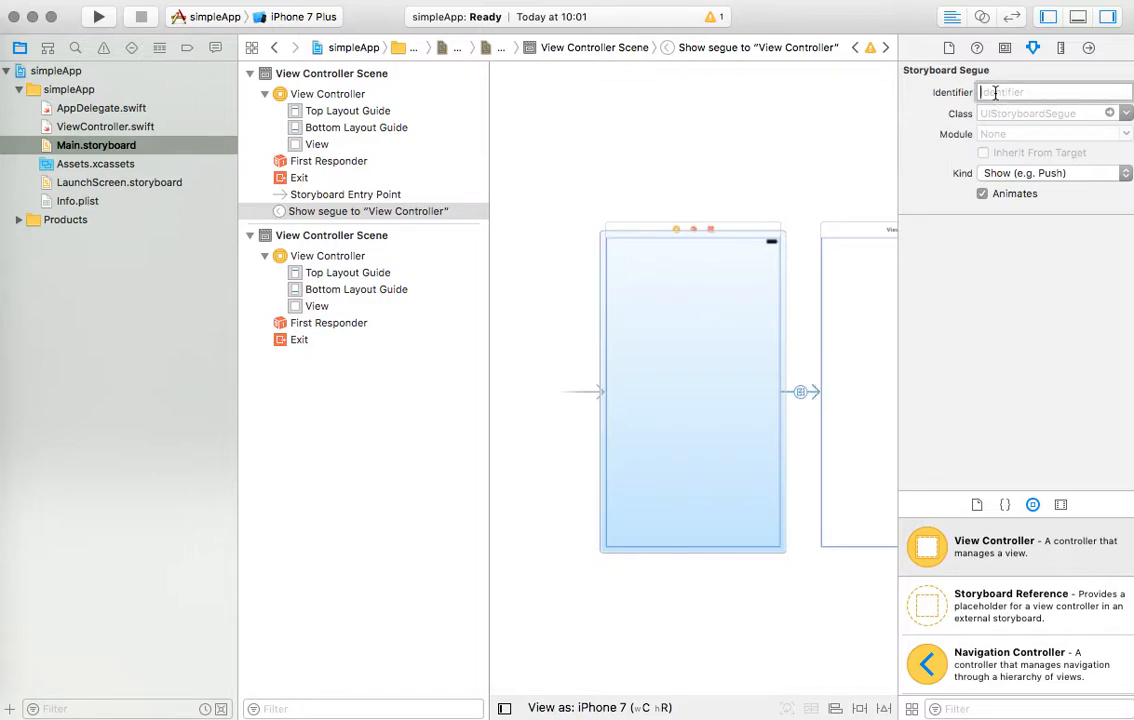
type("my")
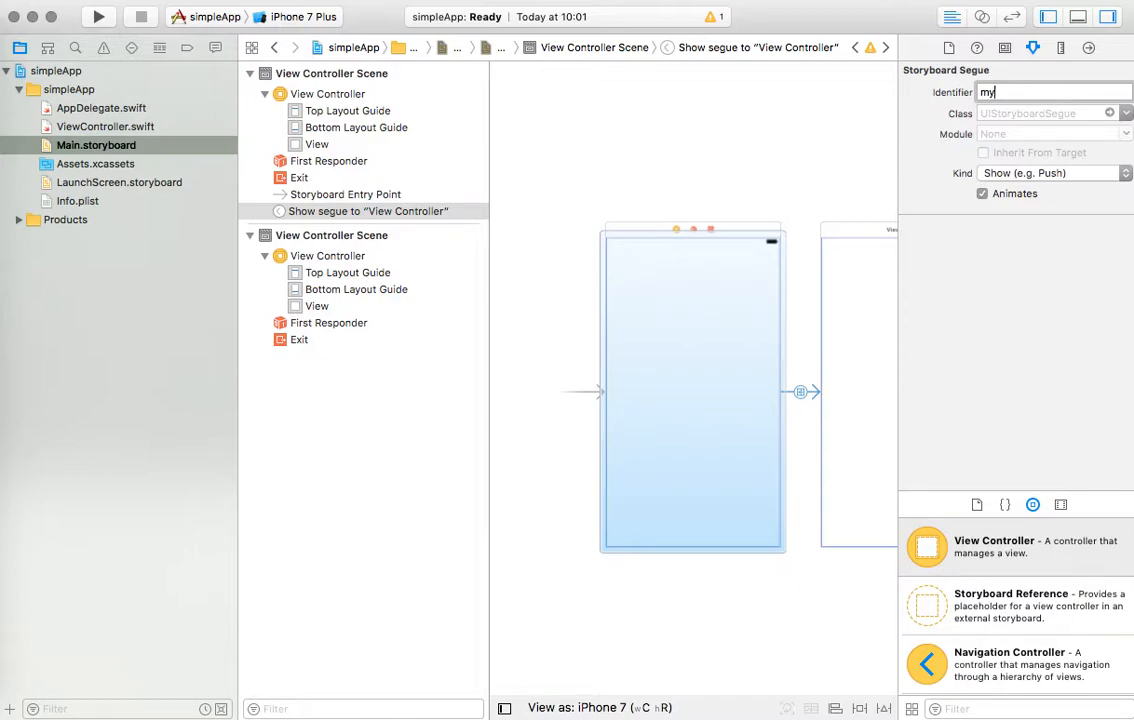
type("Segue")
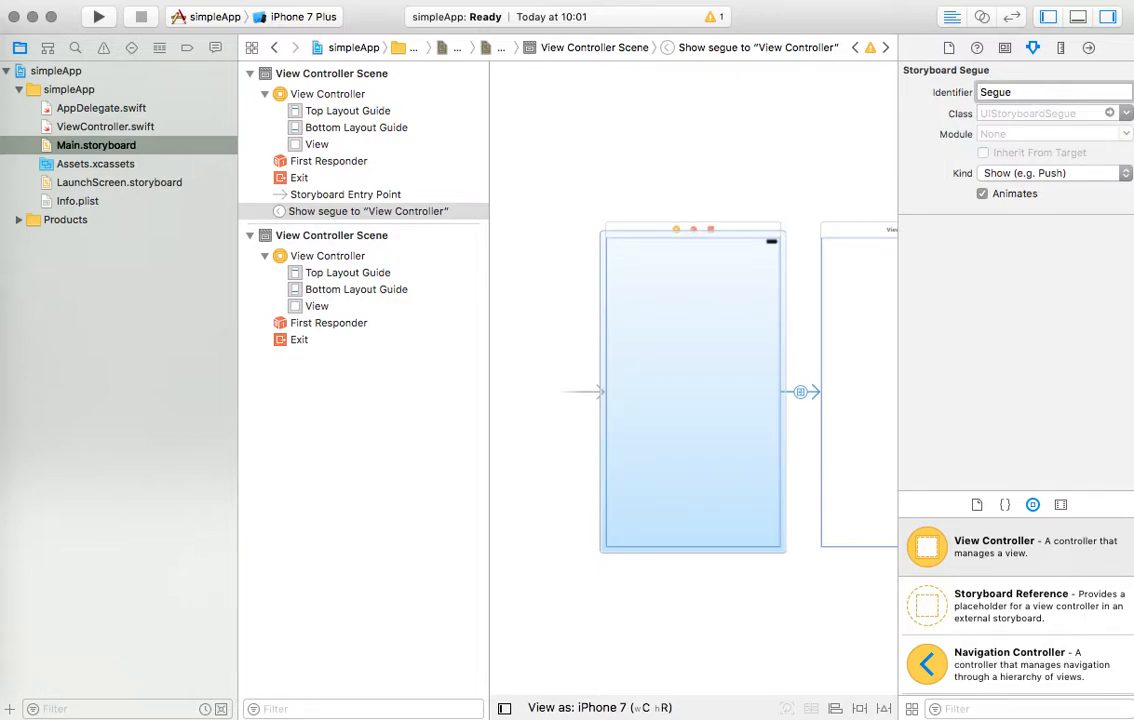
type("toDetSegue")
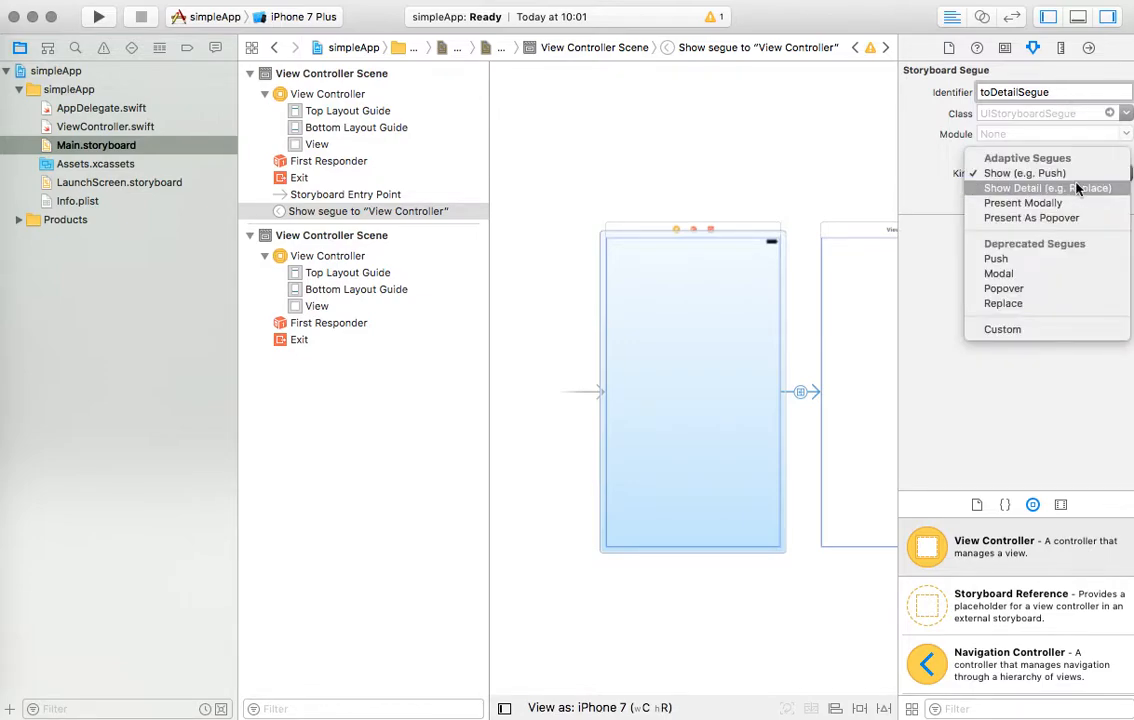
Set the segue kind to Present Modally and its identifier to myDetailSegue
left_click(1022, 202)
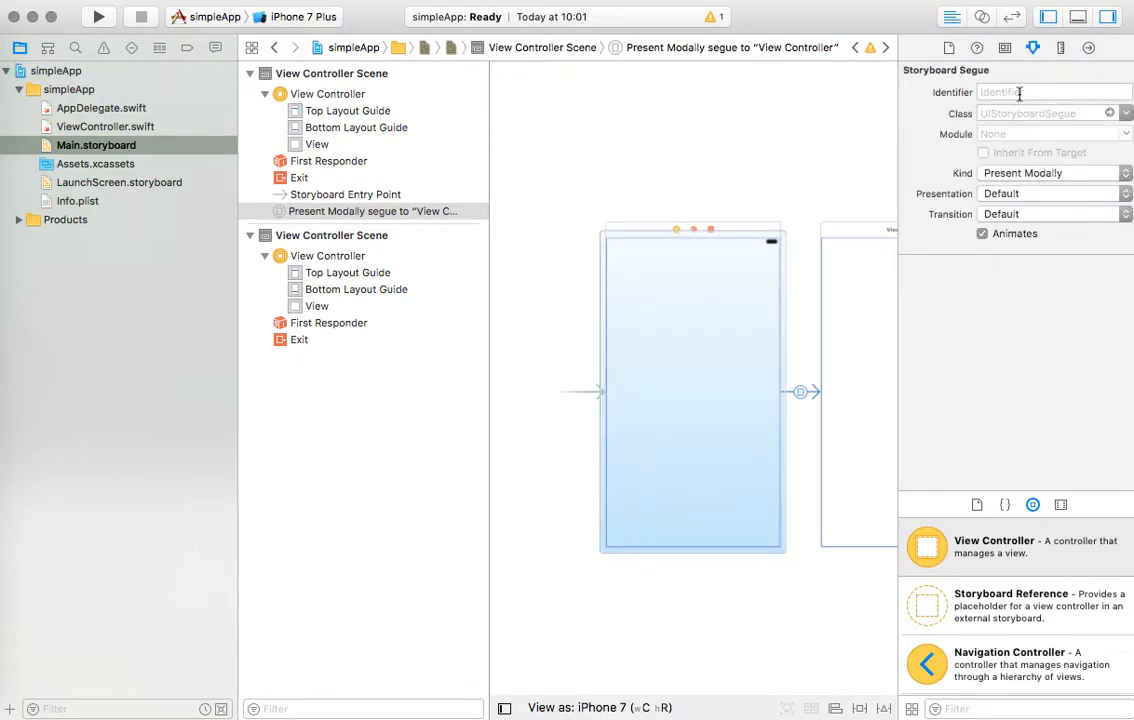
left_click(1020, 92)
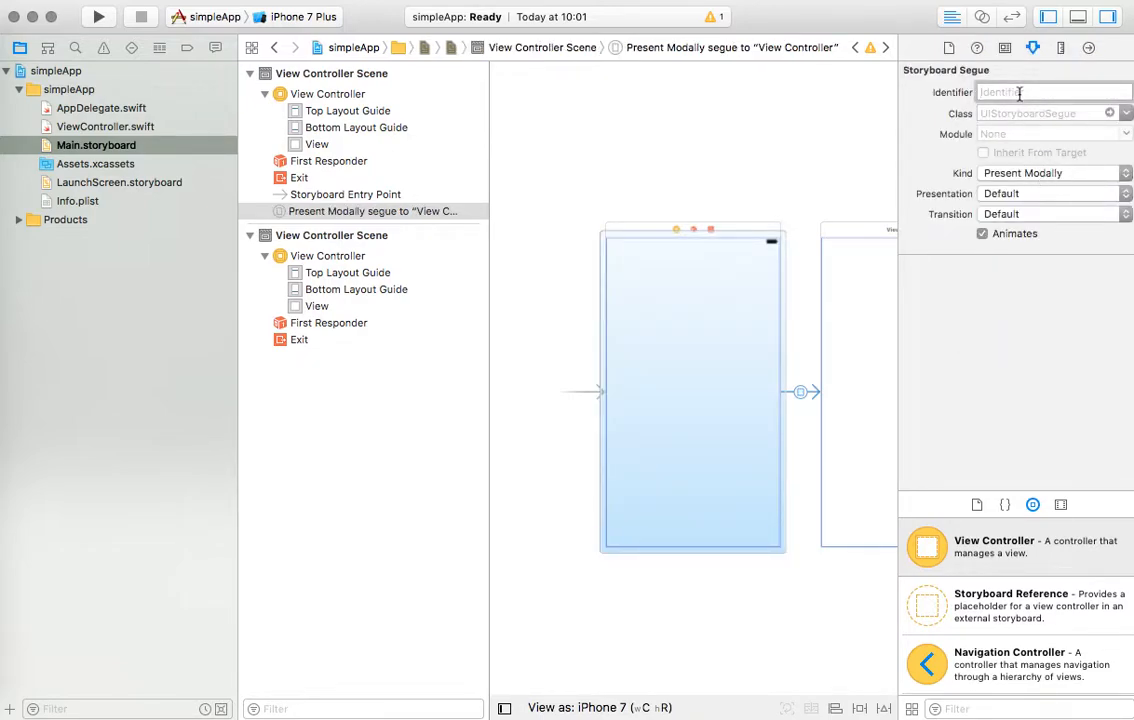
type("m")
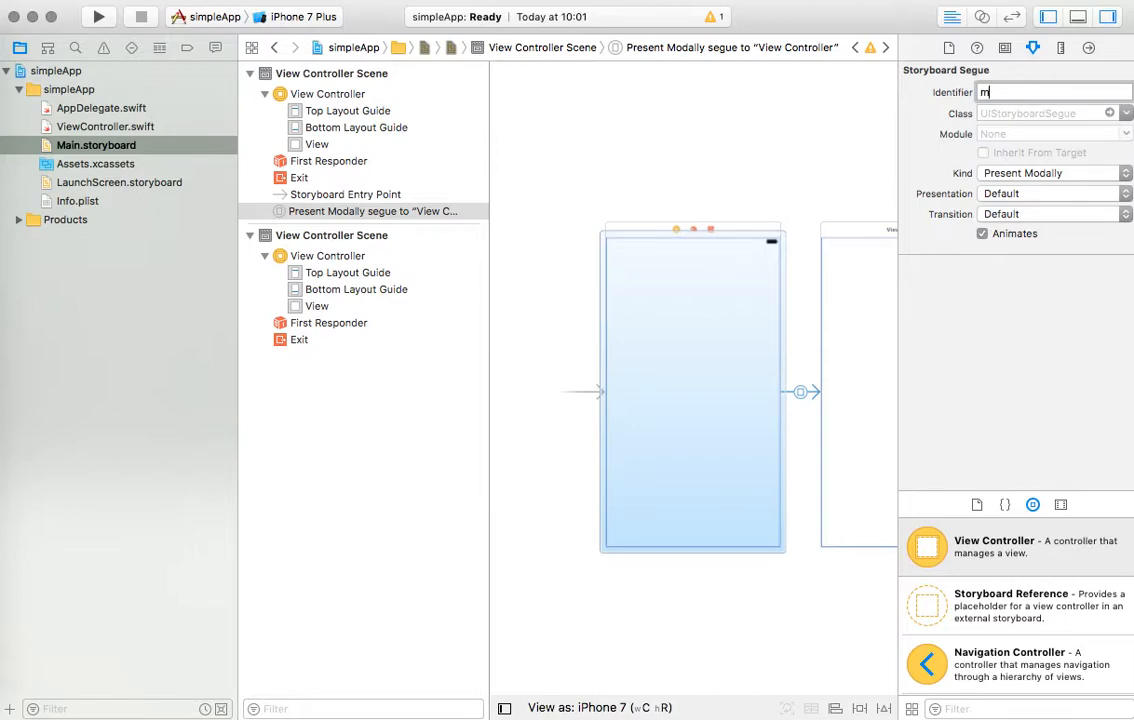
type("yDetailSegue")
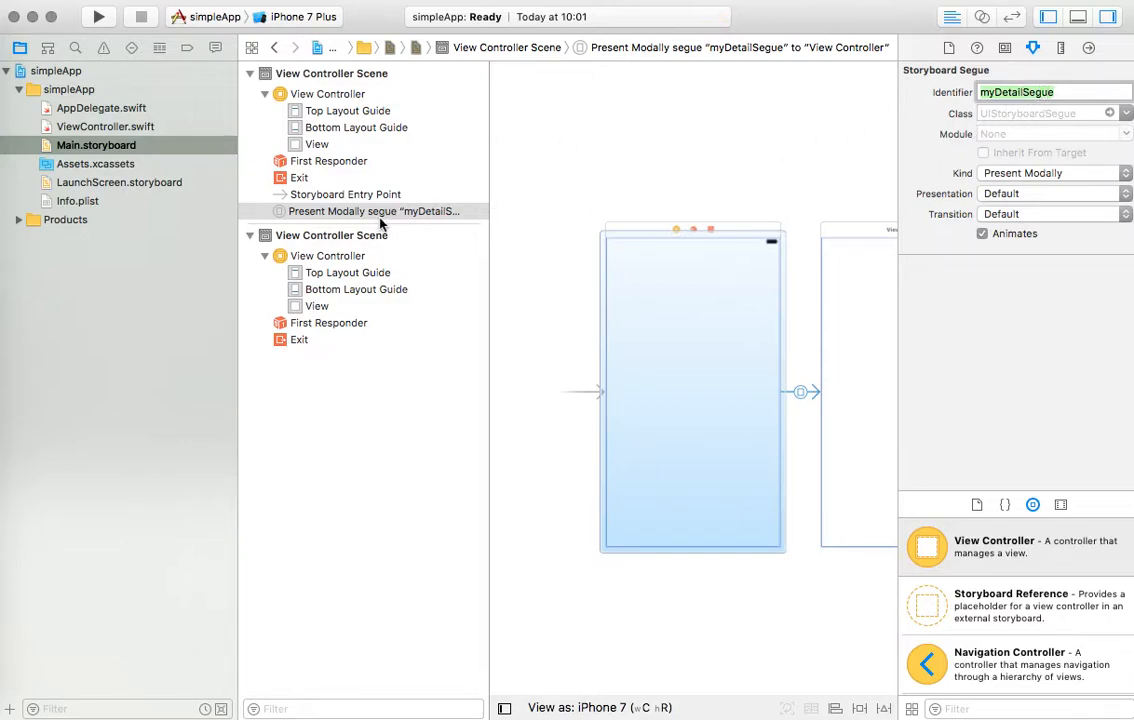
mouse_move(459, 213)
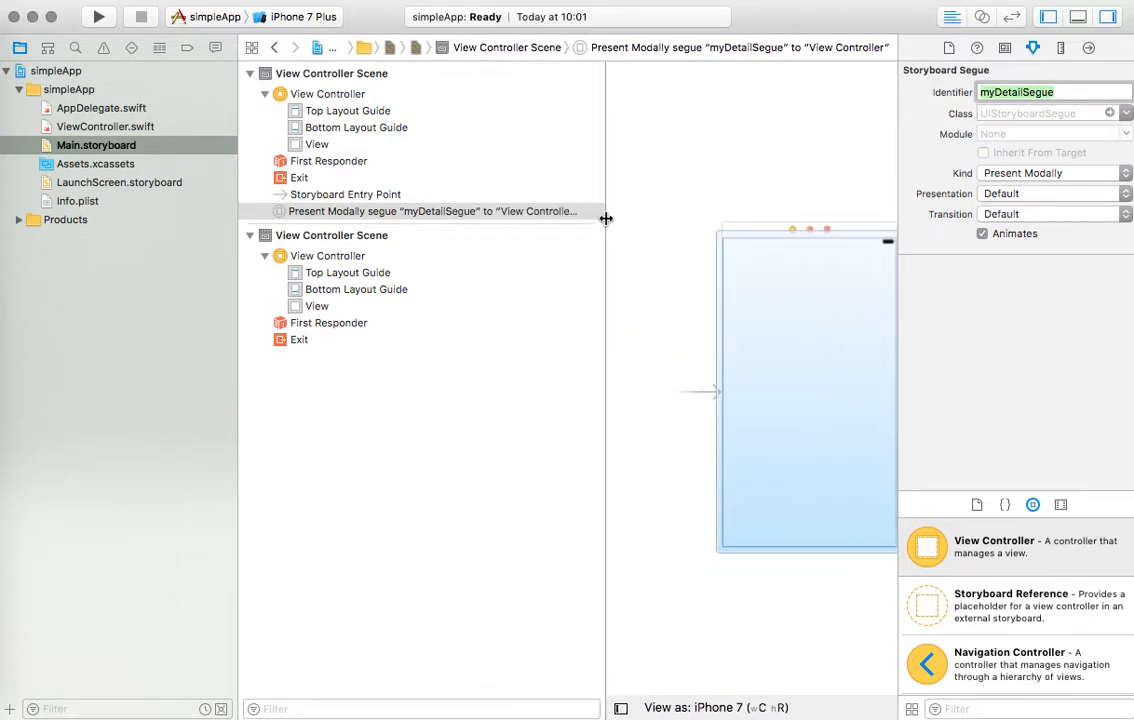
mouse_move(493, 215)
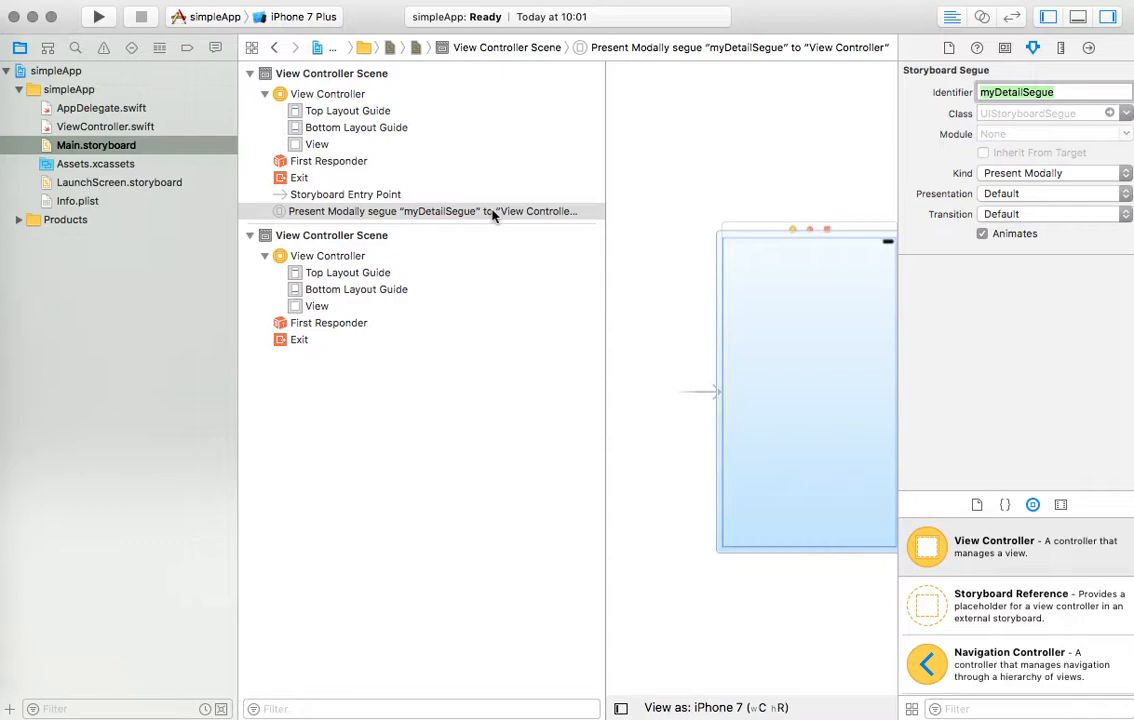
mouse_move(555, 218)
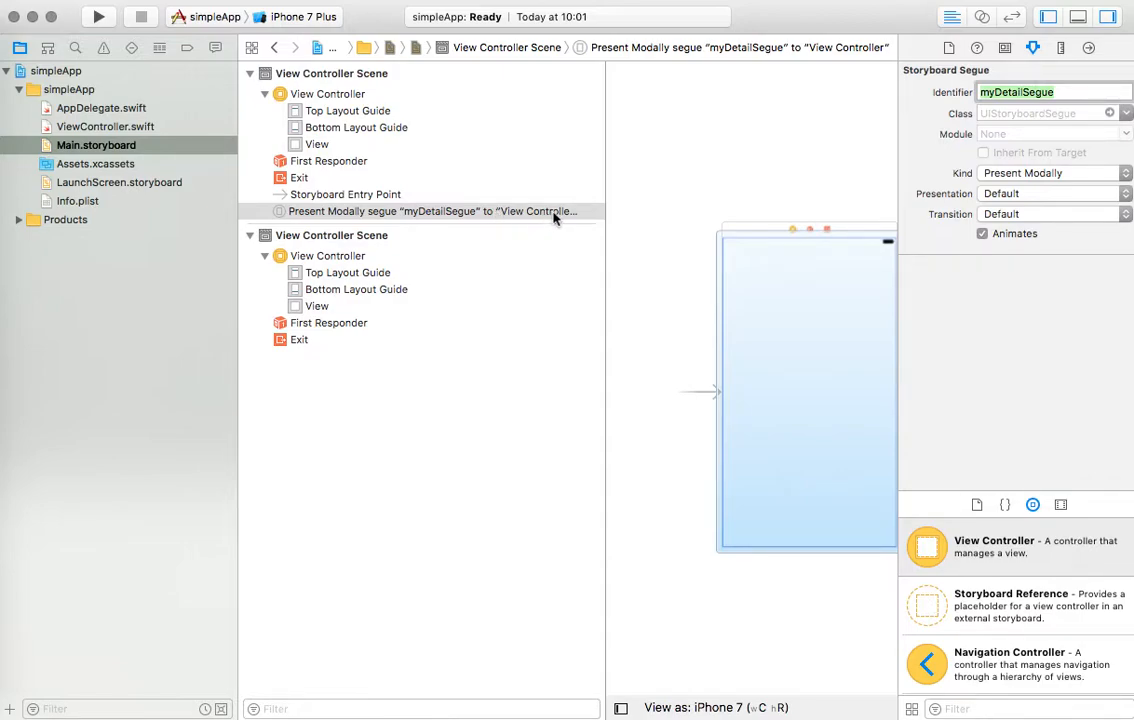
mouse_move(357, 235)
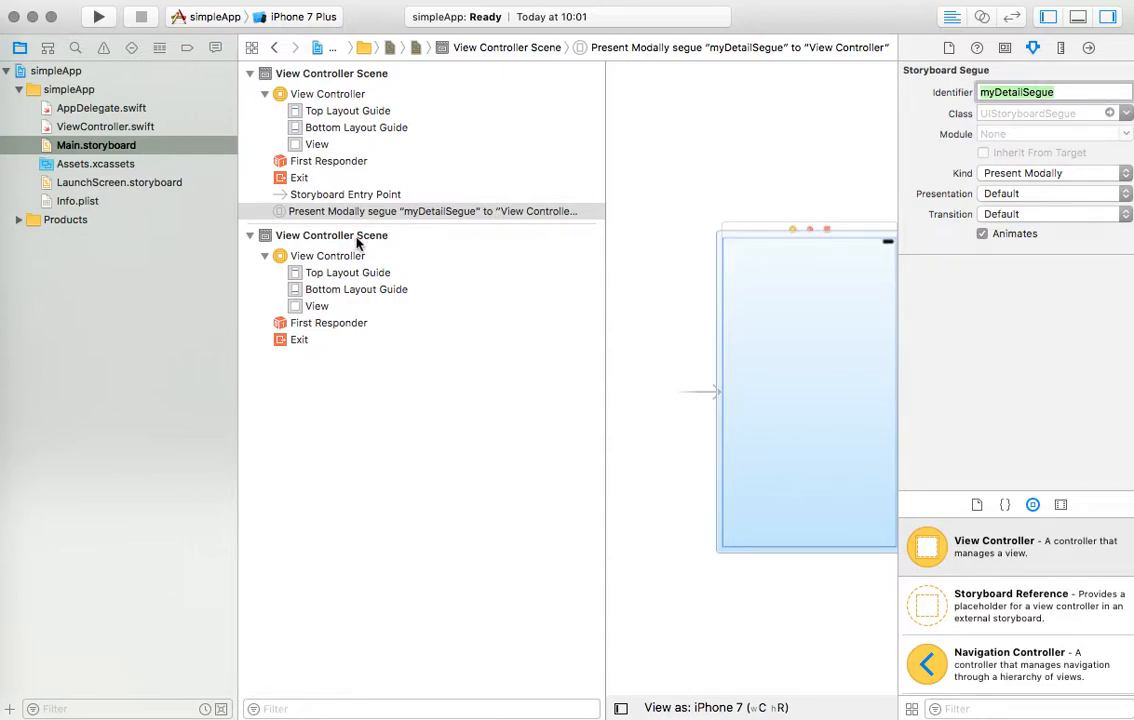
mouse_move(392, 238)
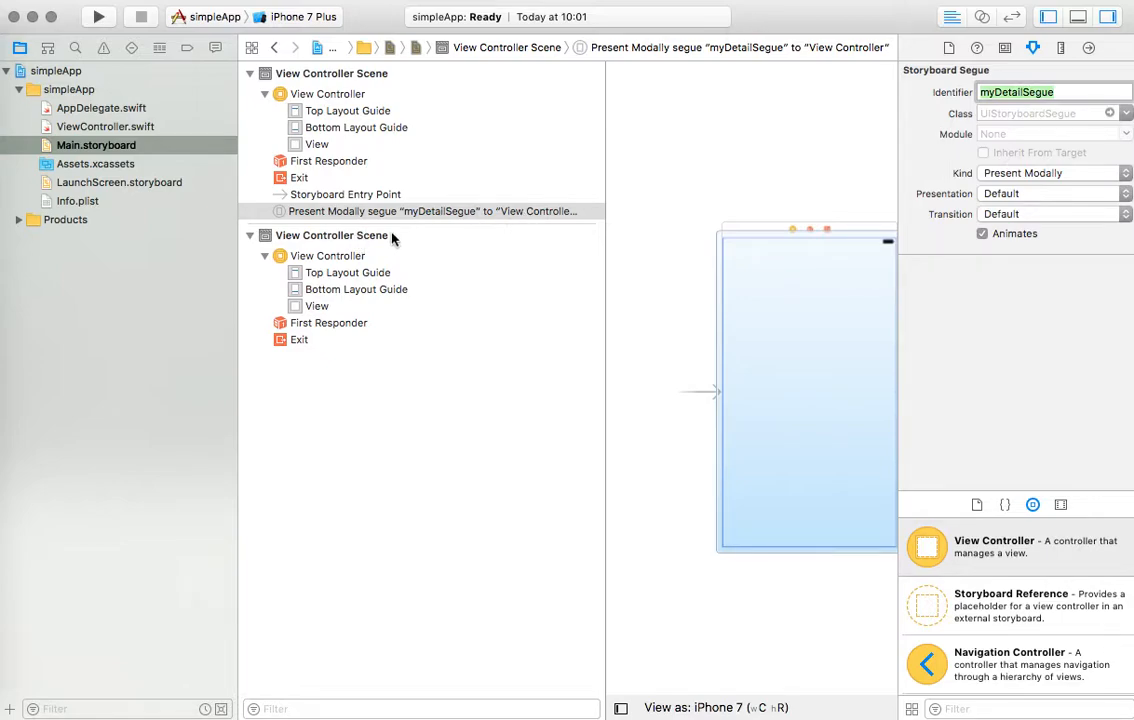